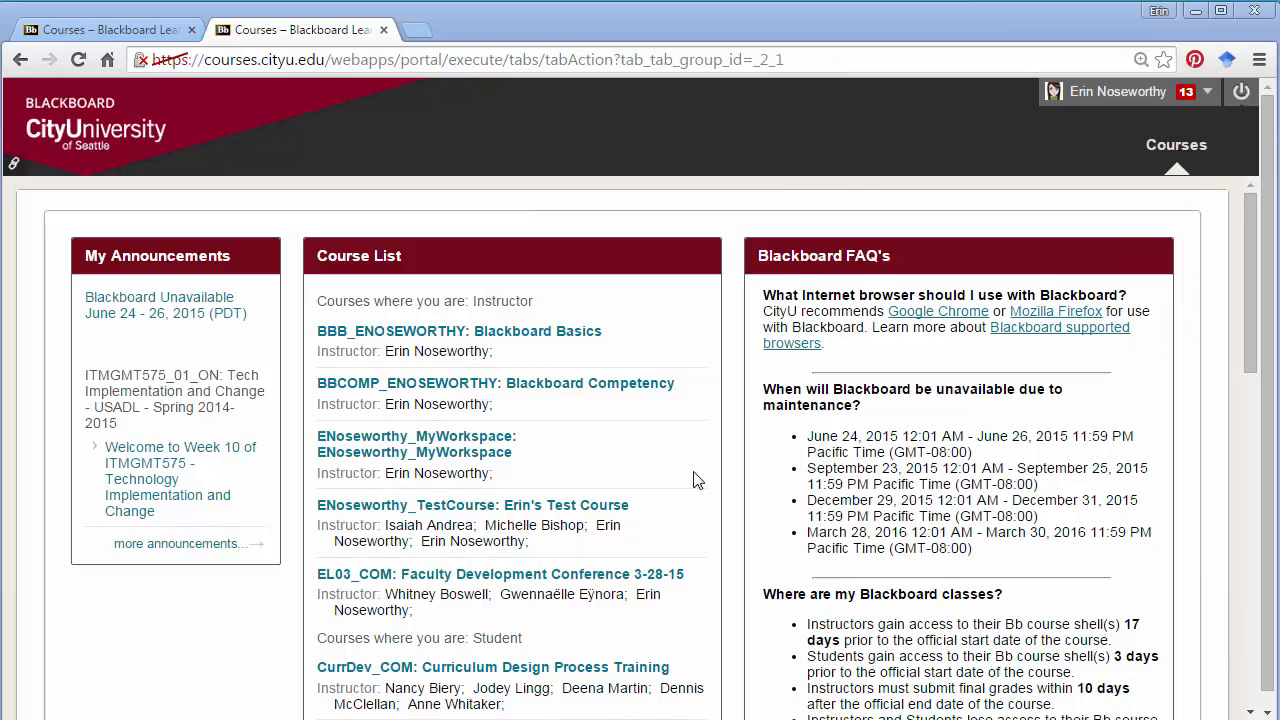
- Open Erin's Test Course and show its Tools page listing Blackboard Collaborate
left_click(472, 505)
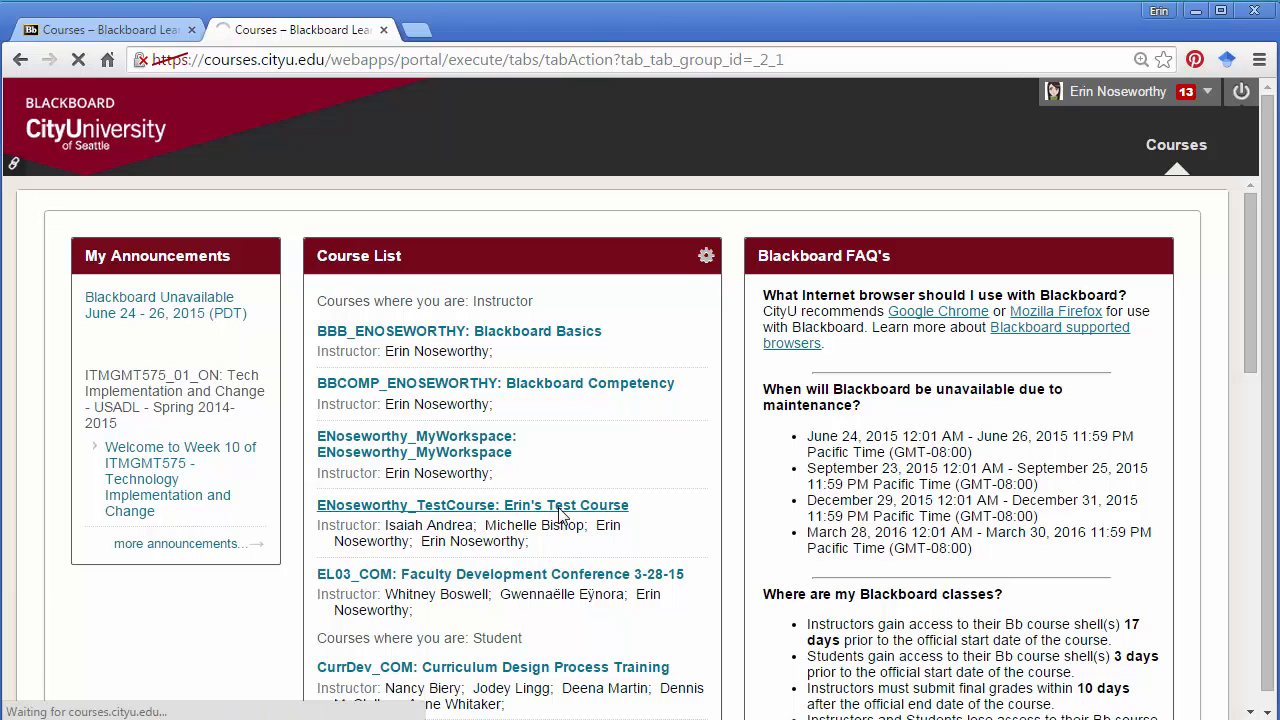
left_click(472, 504)
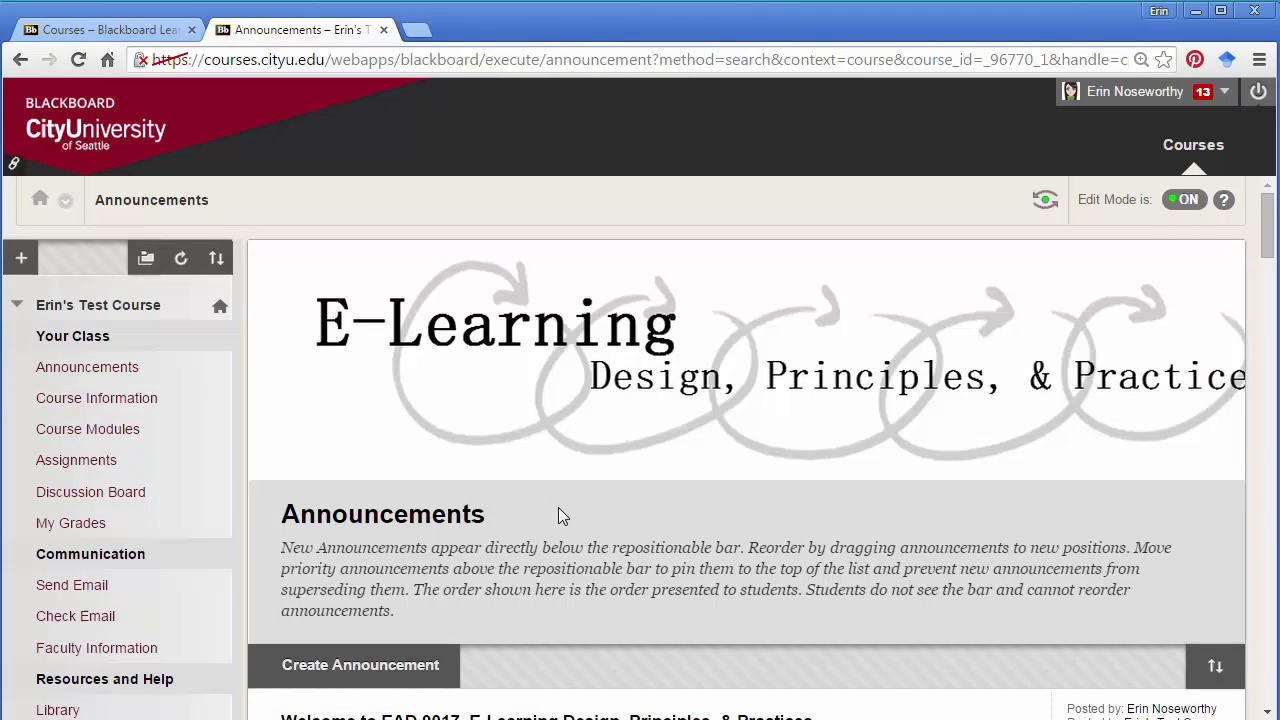
scroll("down", 3)
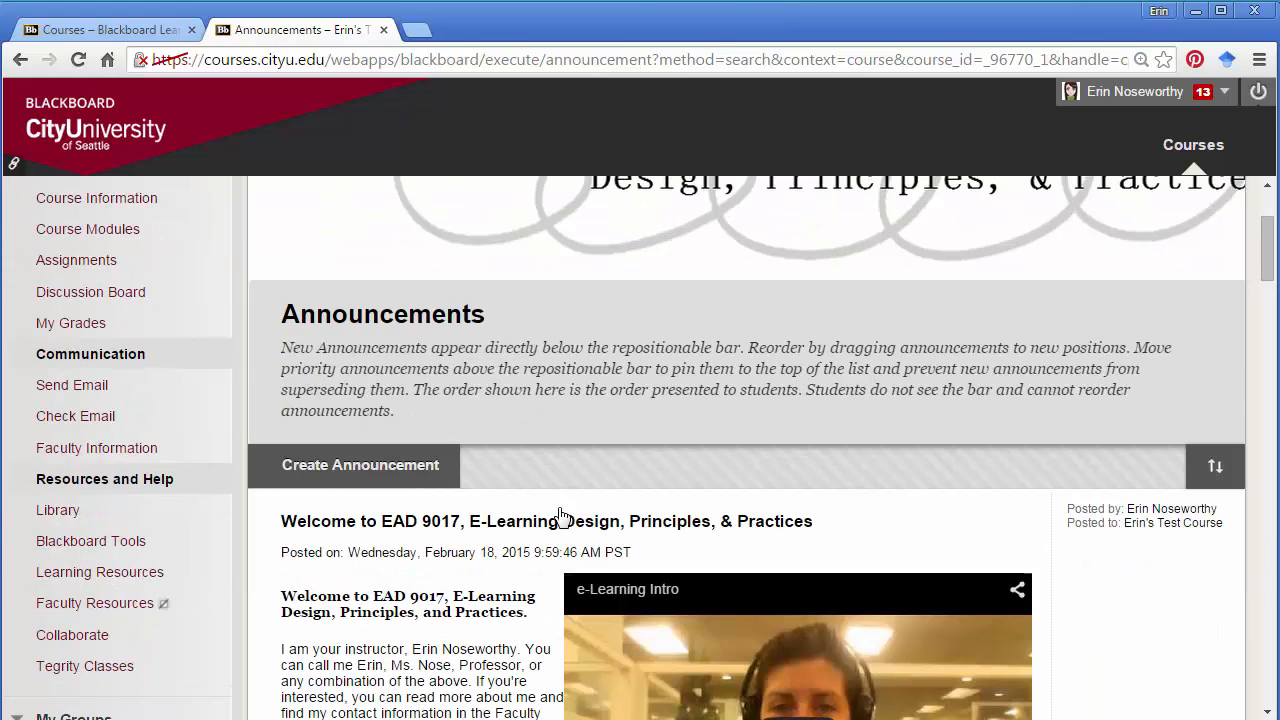
mouse_move(90, 541)
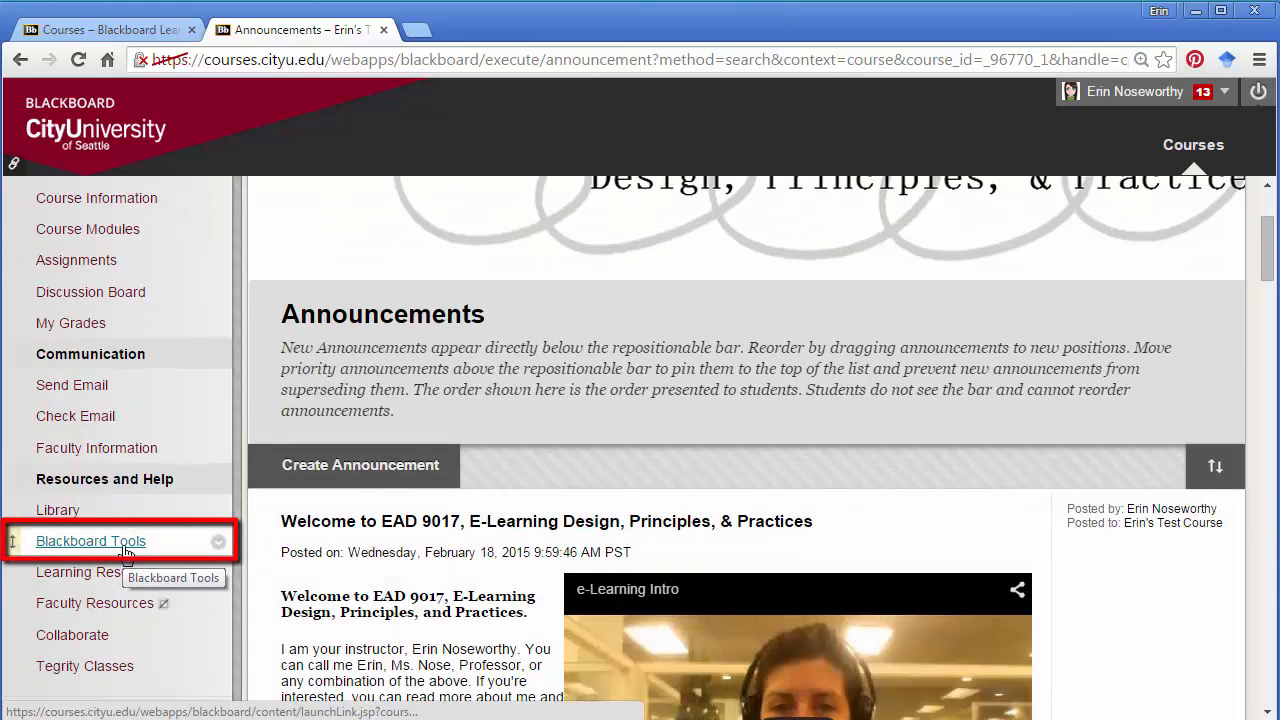
left_click(90, 540)
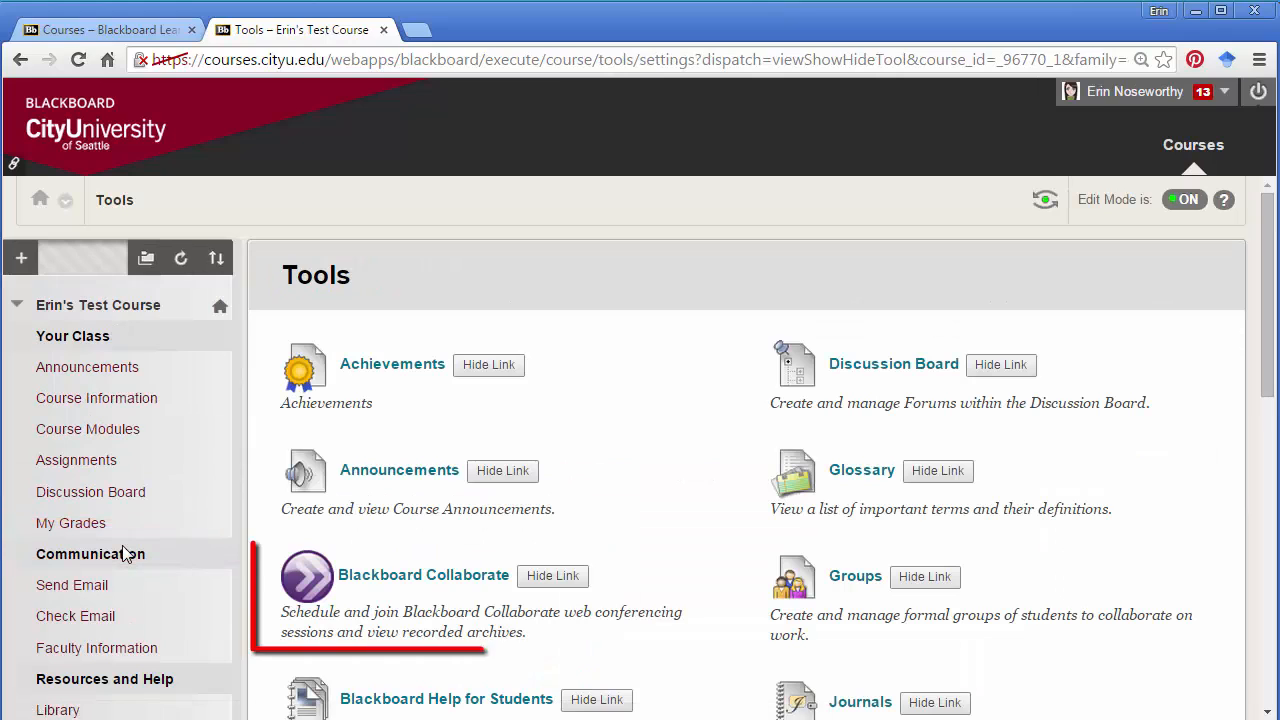
- Open Blackboard Collaborate from the course tools and join the instructor's room
left_click(423, 574)
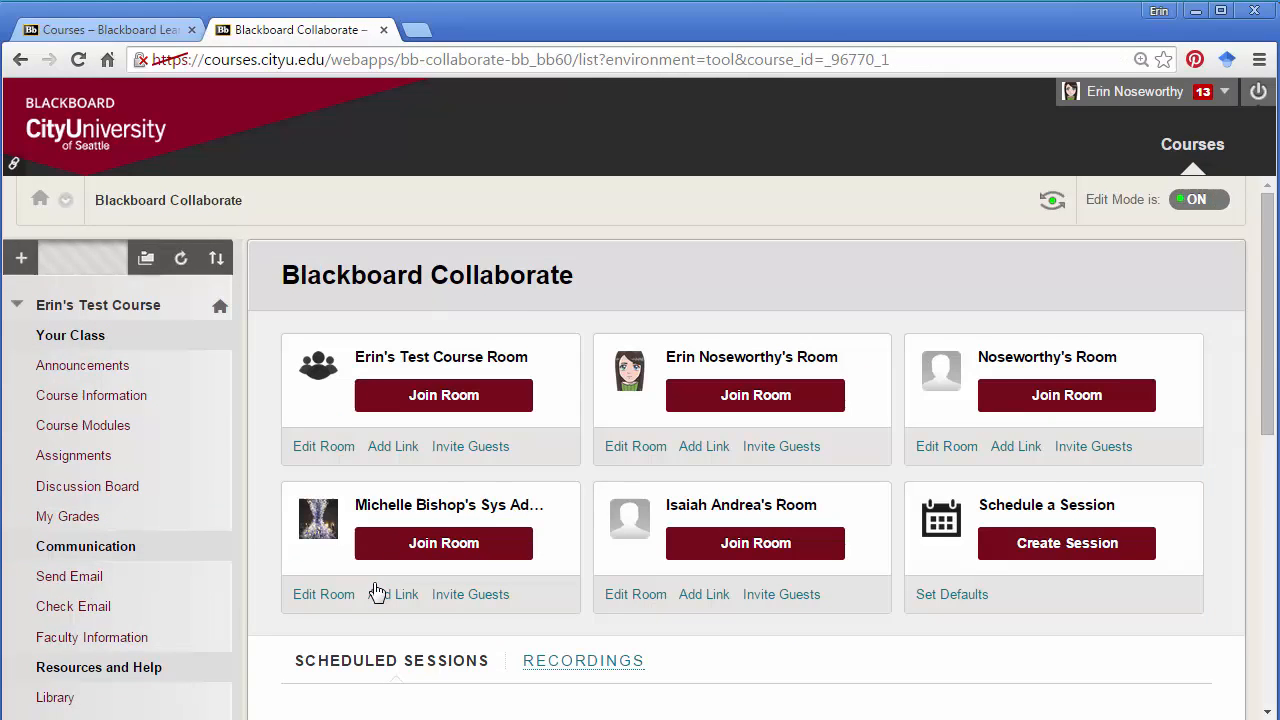
scroll("down", 3)
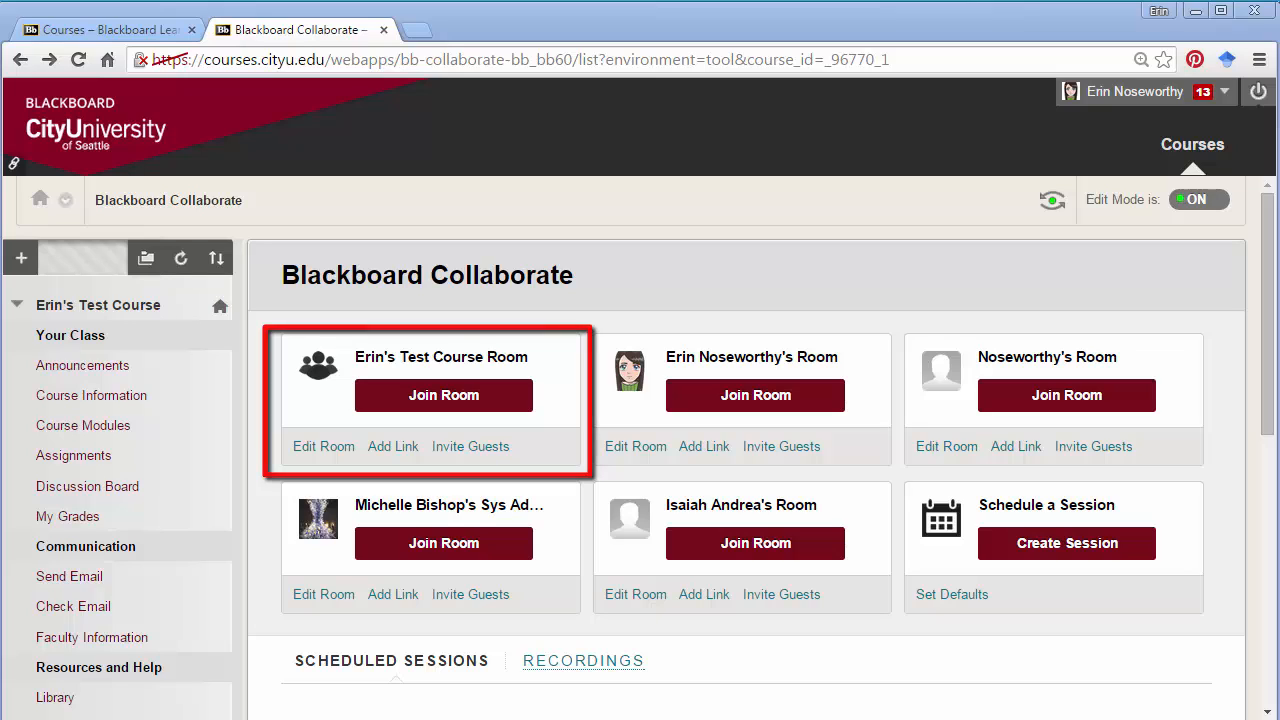
mouse_move(755, 400)
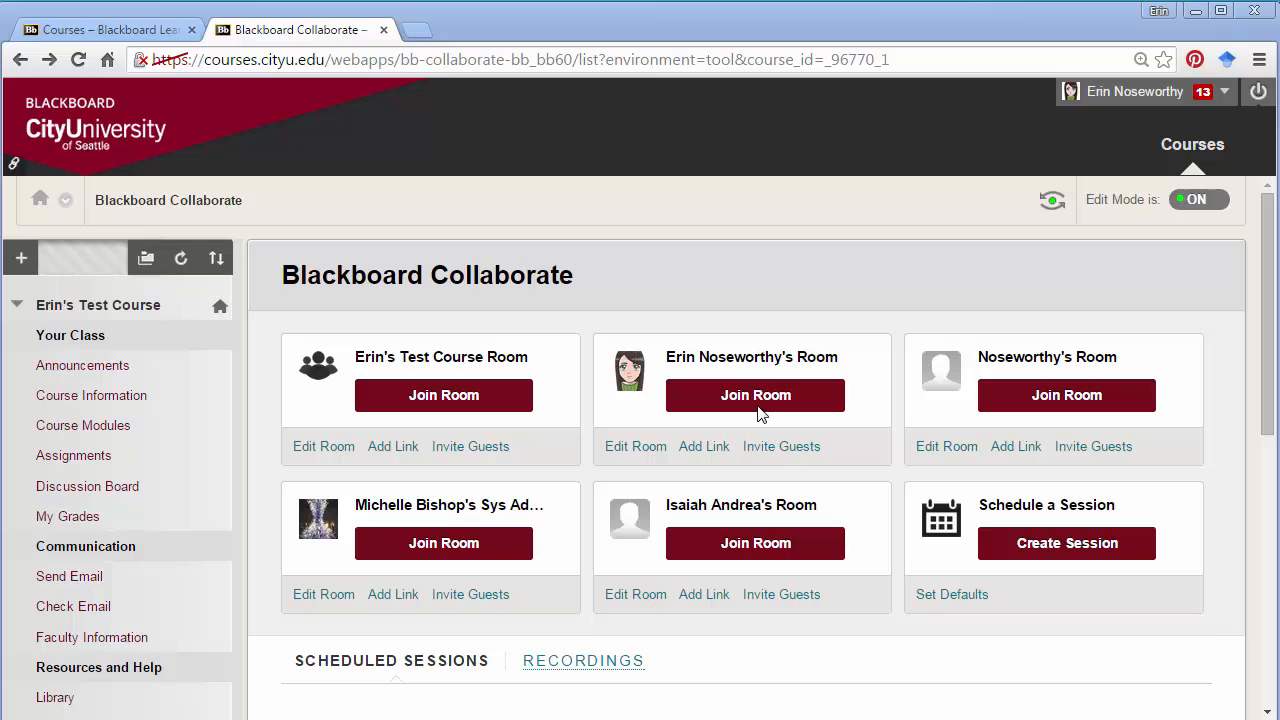
mouse_move(756, 410)
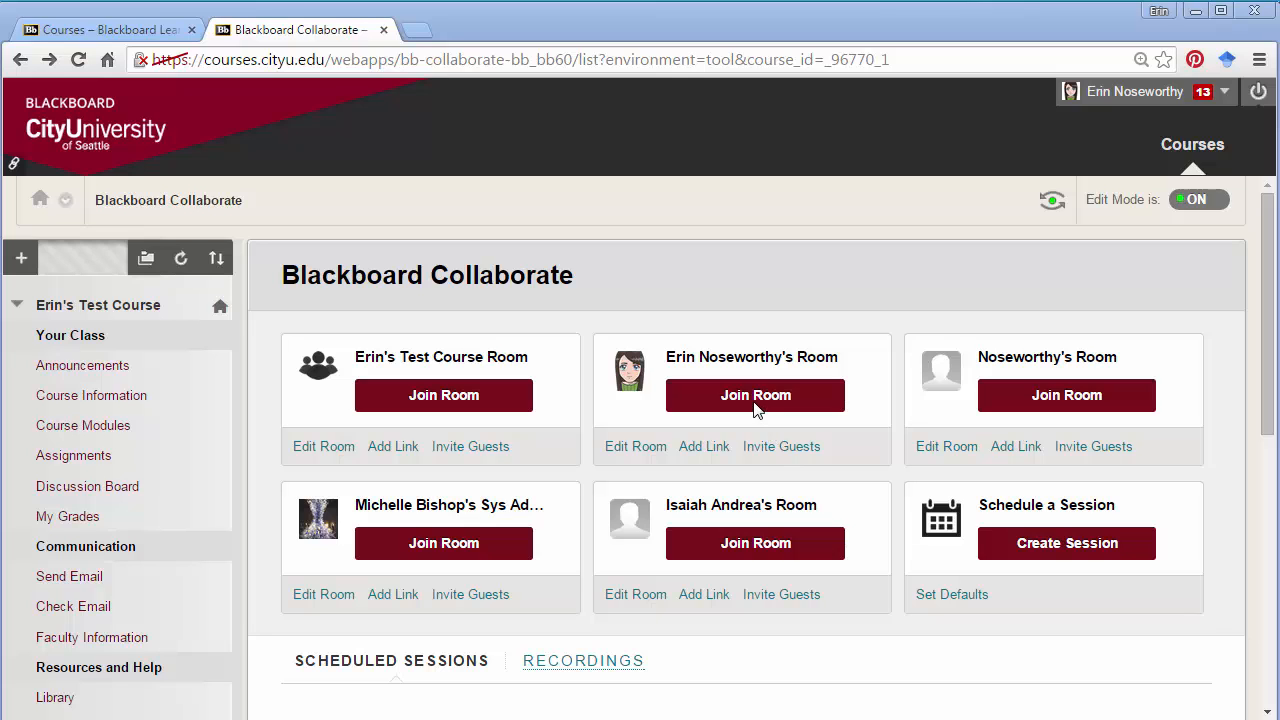
left_click(755, 395)
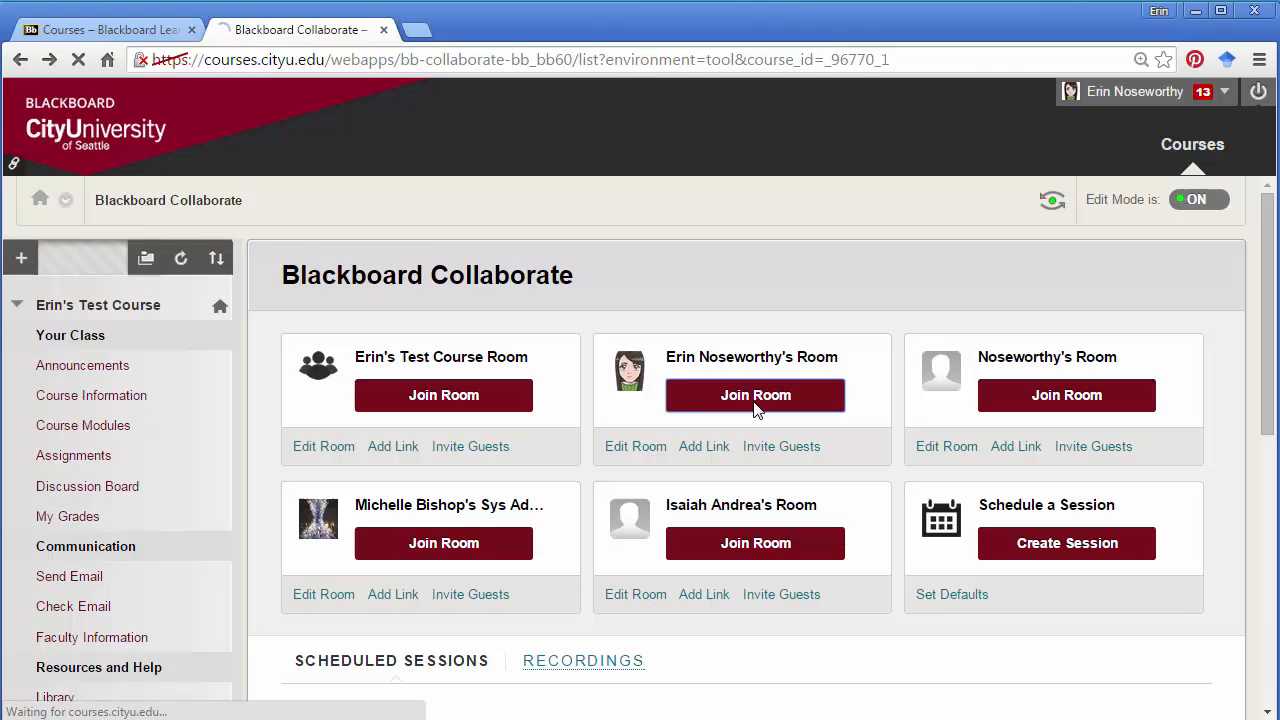
left_click(755, 395)
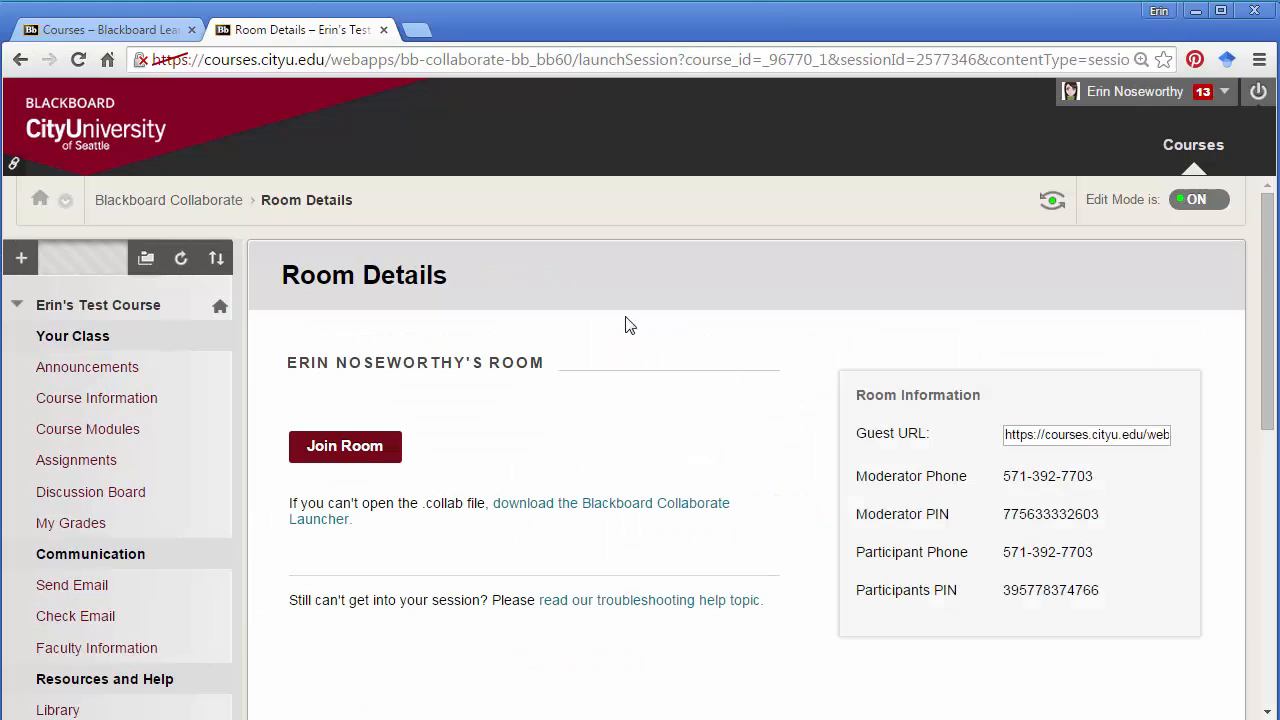
left_click(344, 445)
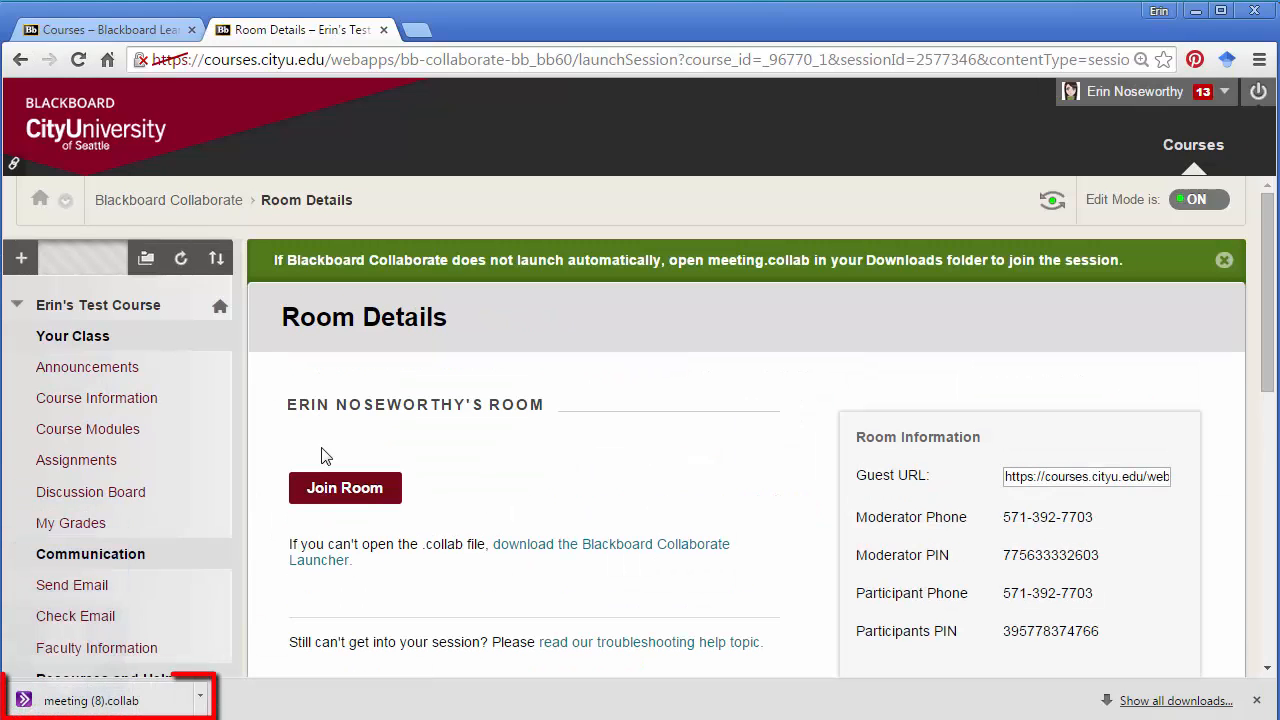
left_click(90, 700)
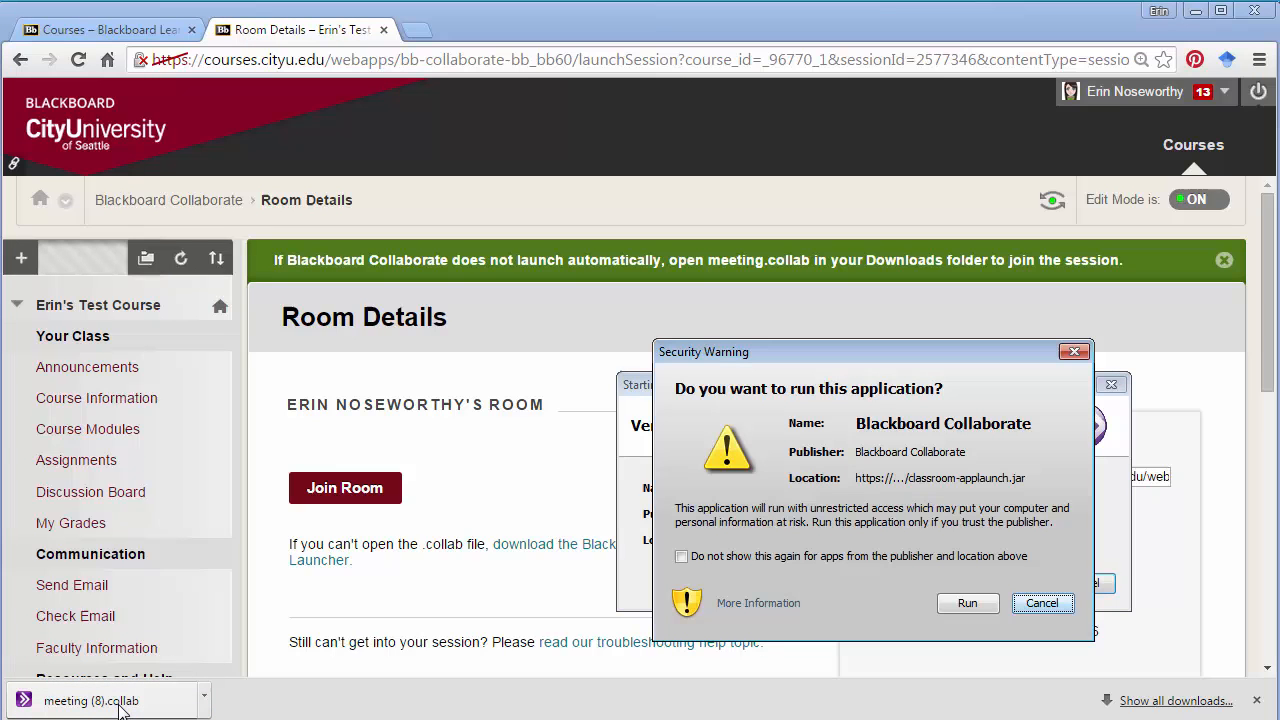
mouse_move(1125, 660)
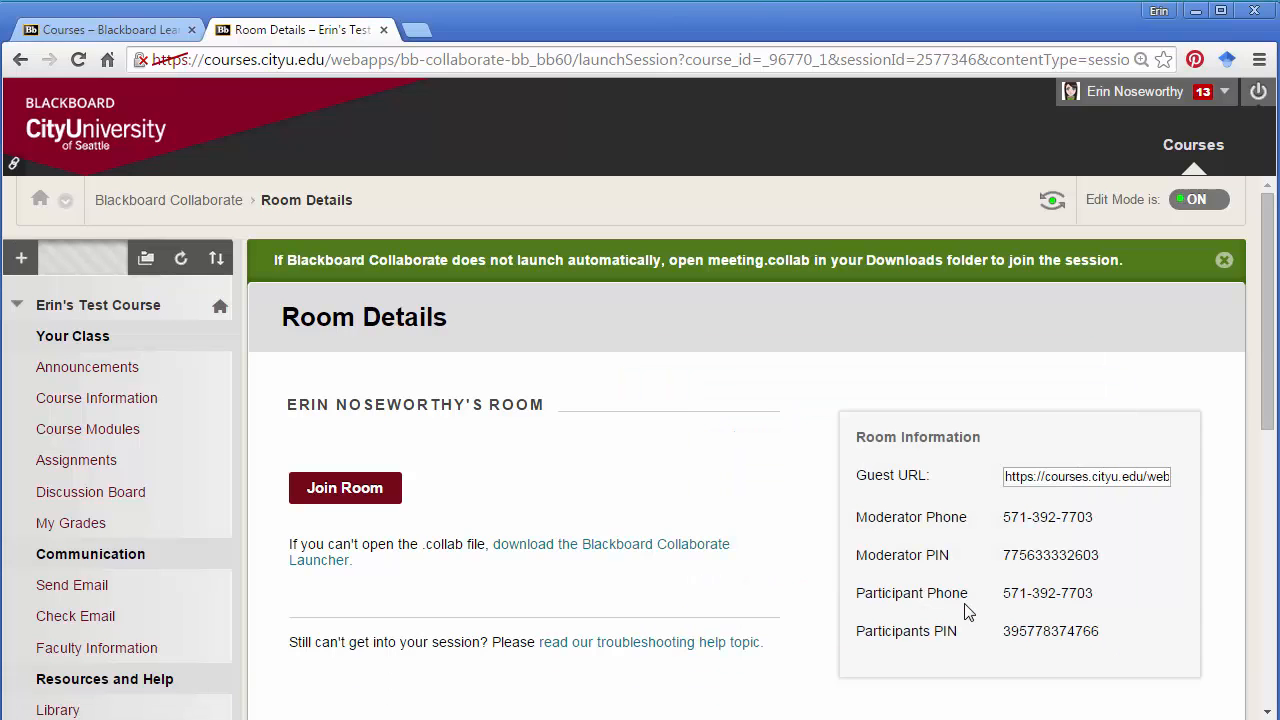
left_click(344, 487)
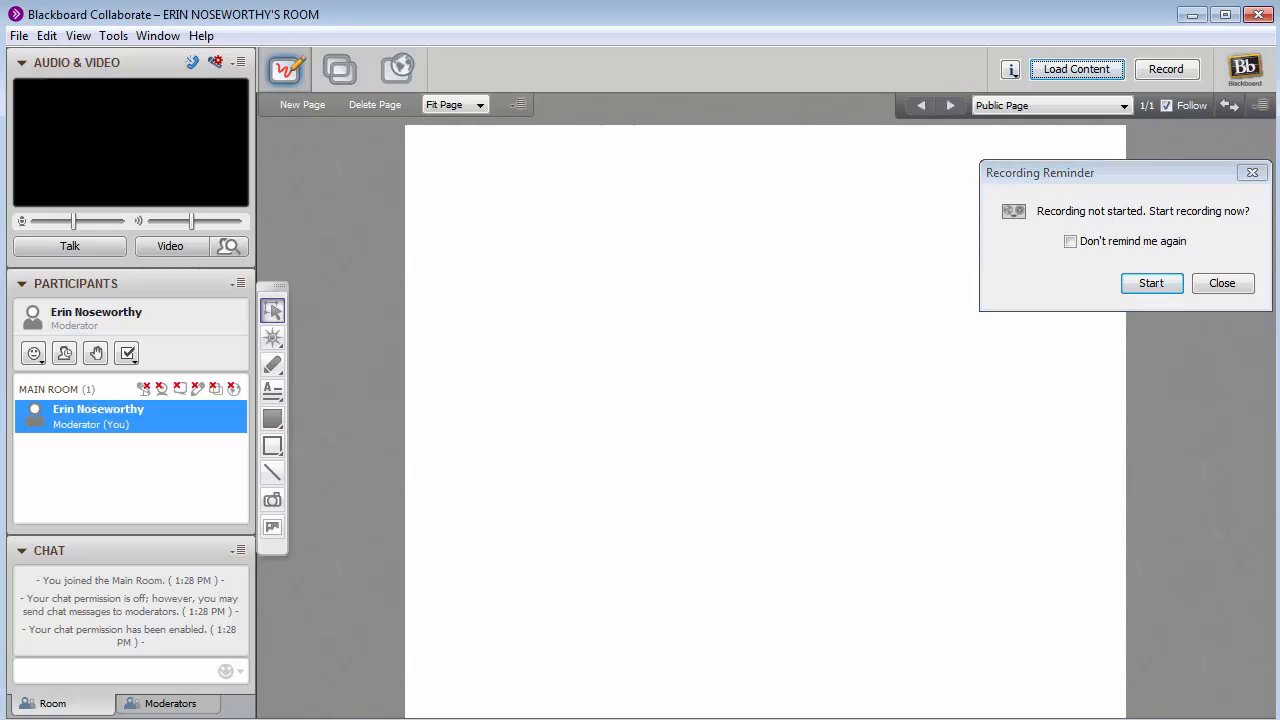
mouse_move(1222, 283)
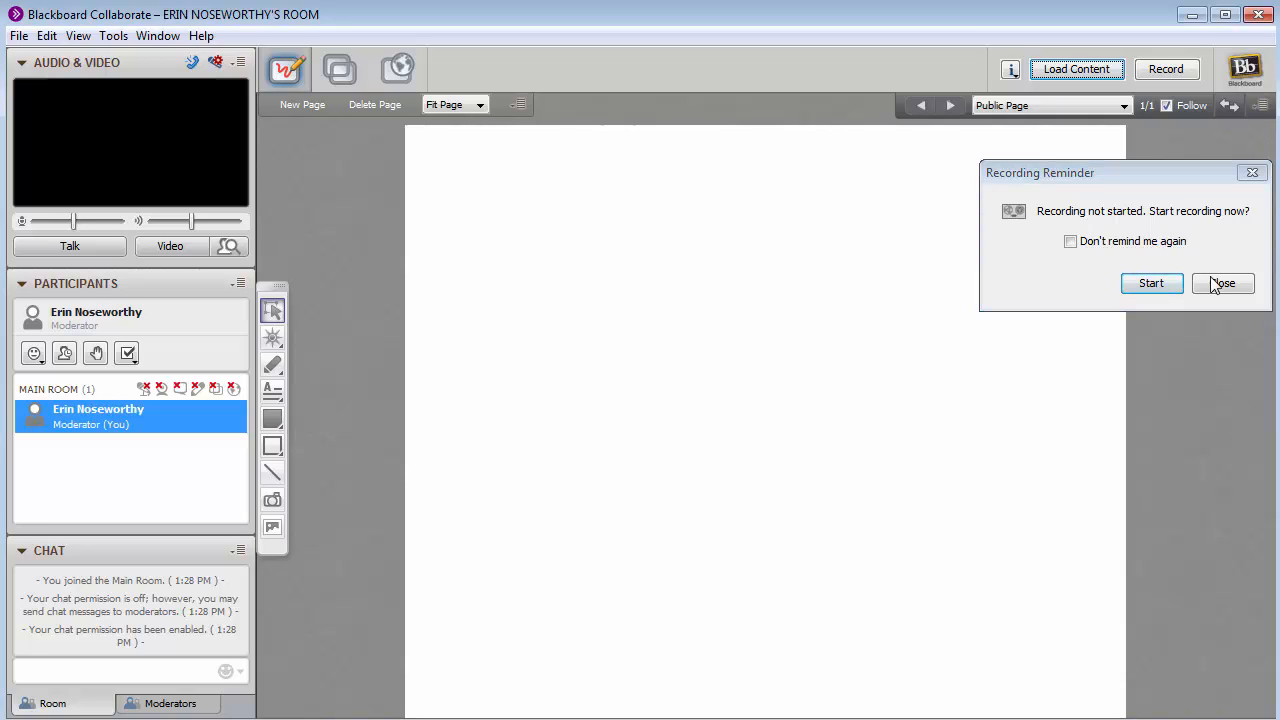
mouse_move(1075, 115)
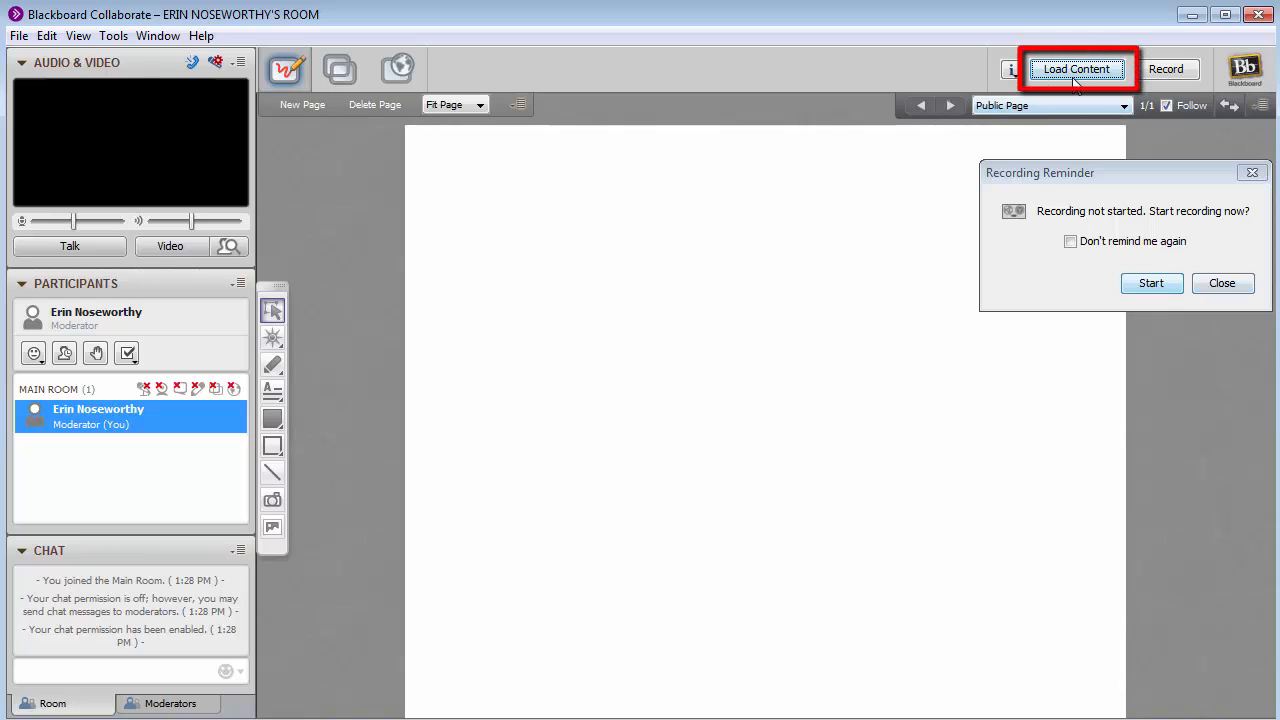
- Pick eLearningAdvisoryBoardPresentation10-16.pptx in the Load Content file picker
left_click(1076, 69)
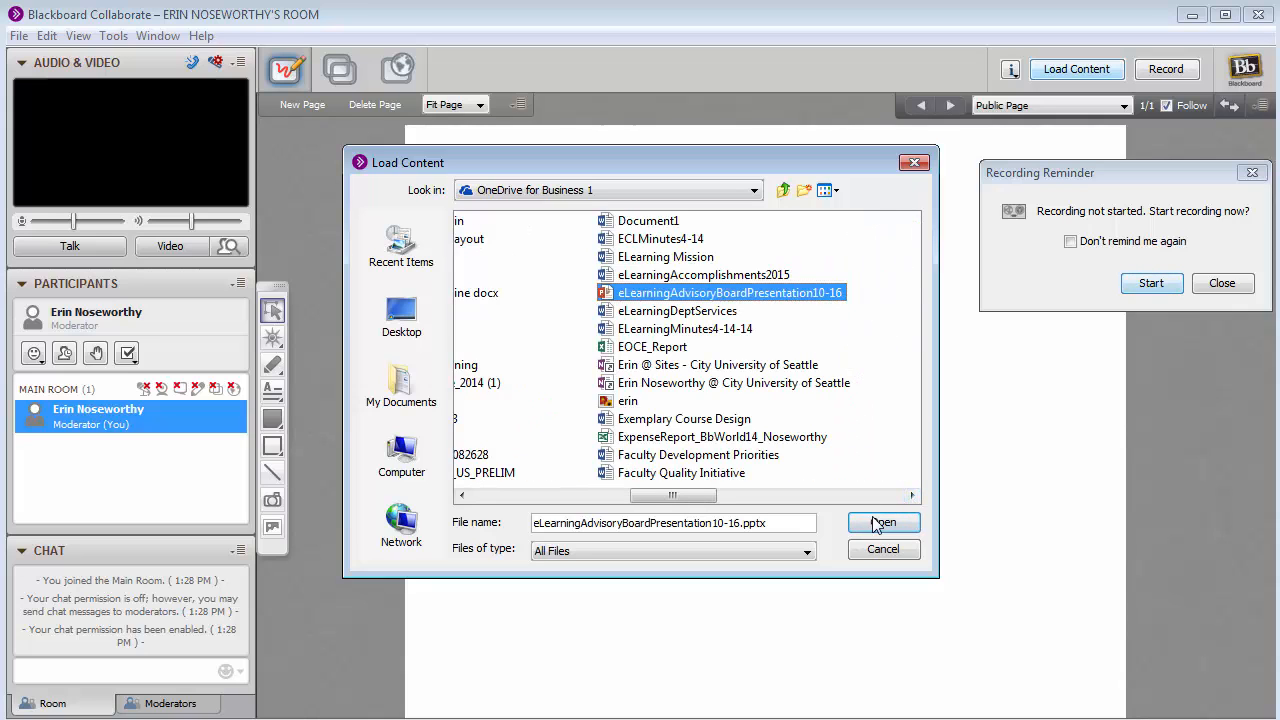
- Load the E-Learning @ CityU slides and browse Page Explorer thumbnails to The Numbers
left_click(882, 522)
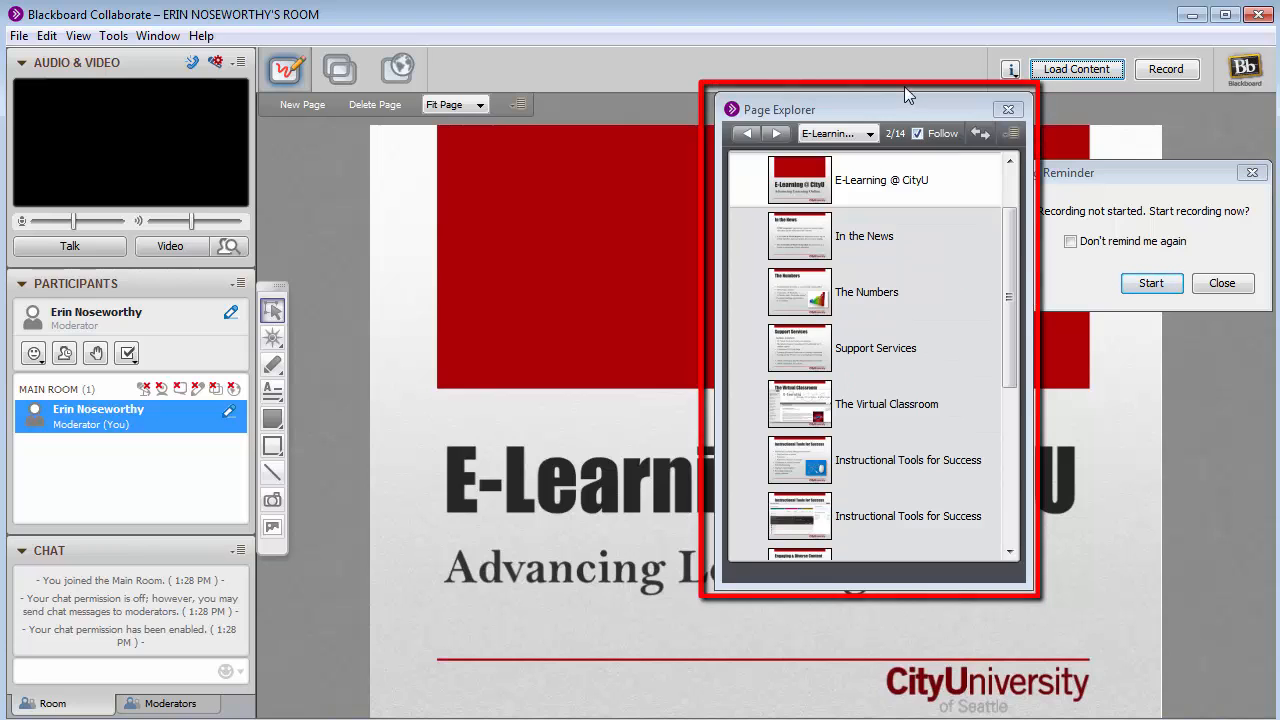
left_click_drag(870, 109, 860, 128)
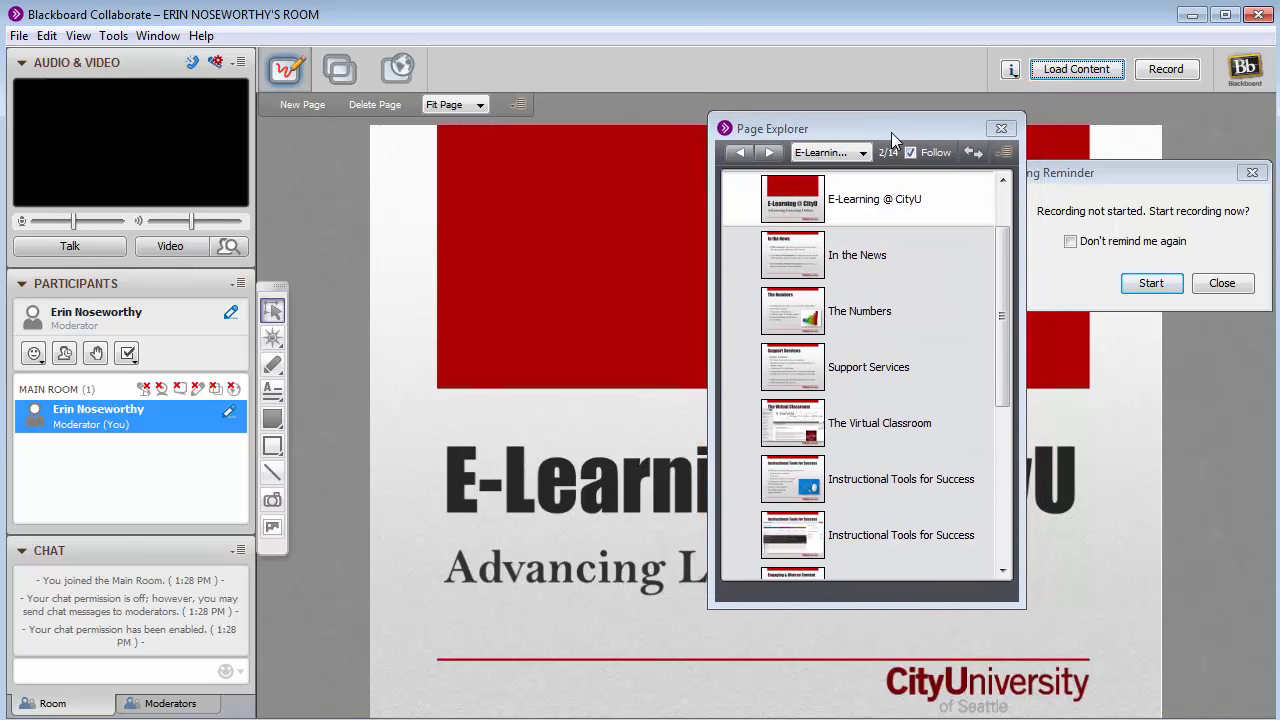
left_click_drag(865, 128, 855, 163)
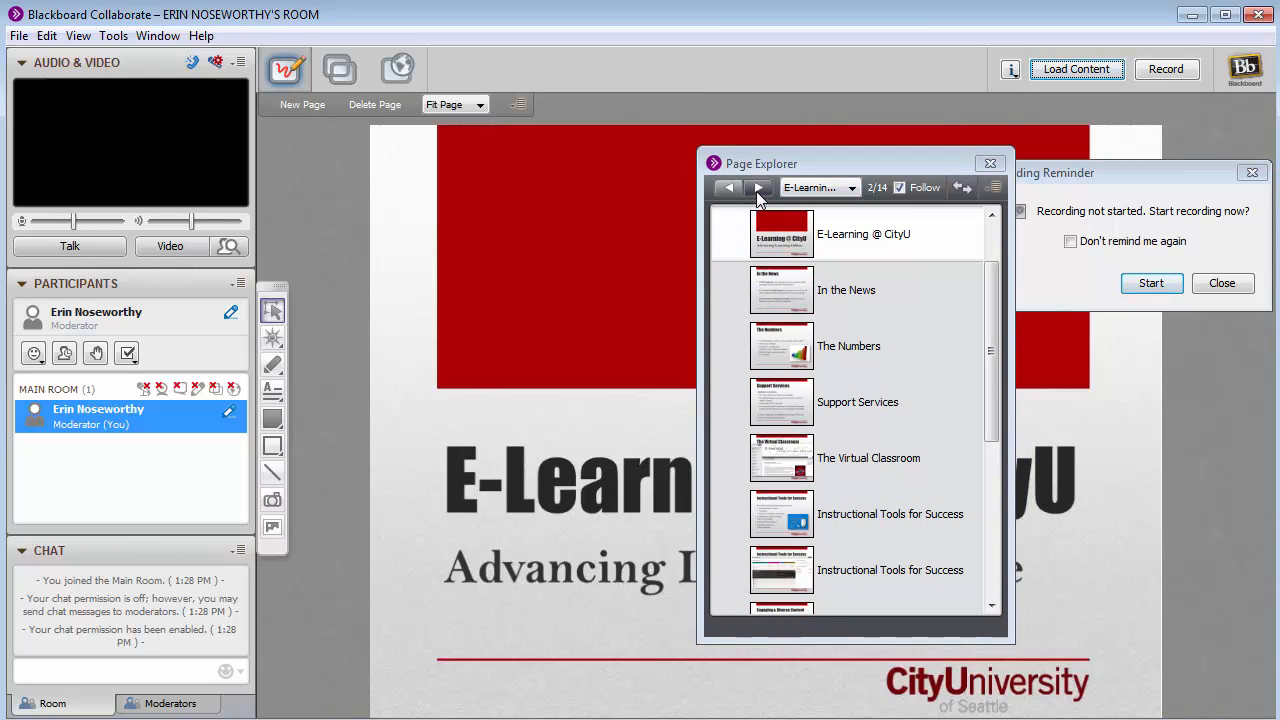
left_click(757, 188)
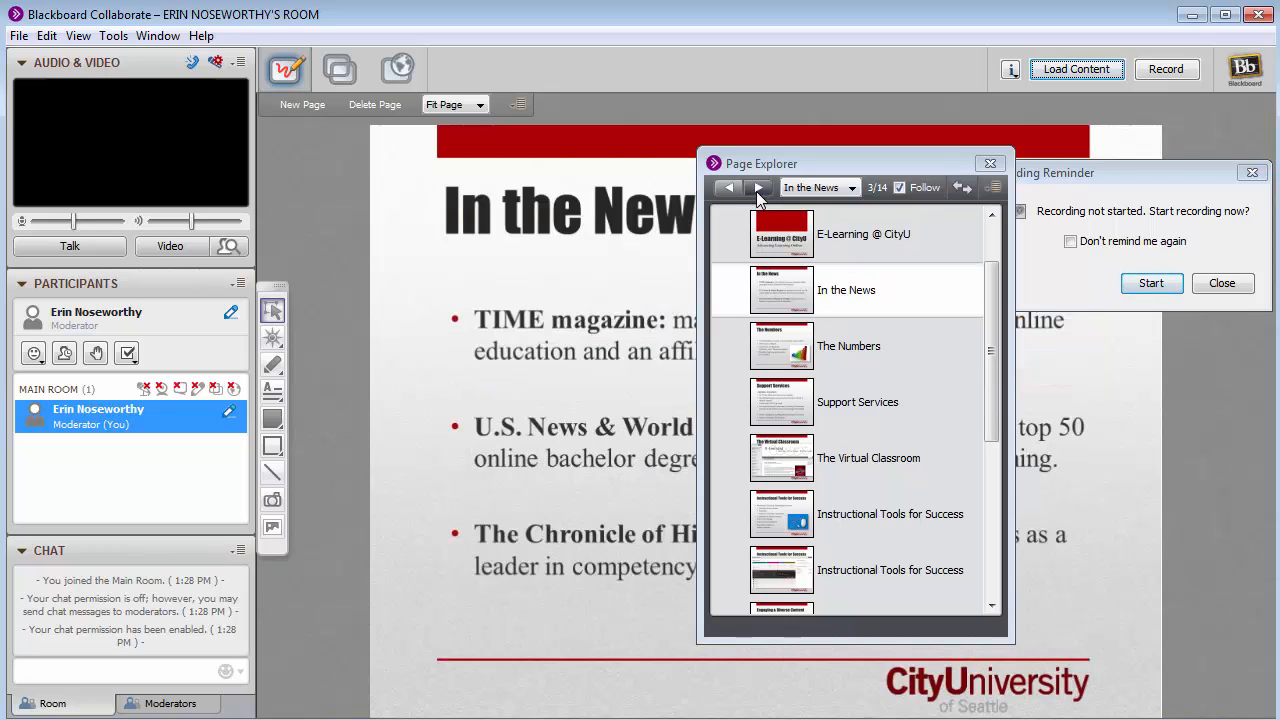
left_click(757, 187)
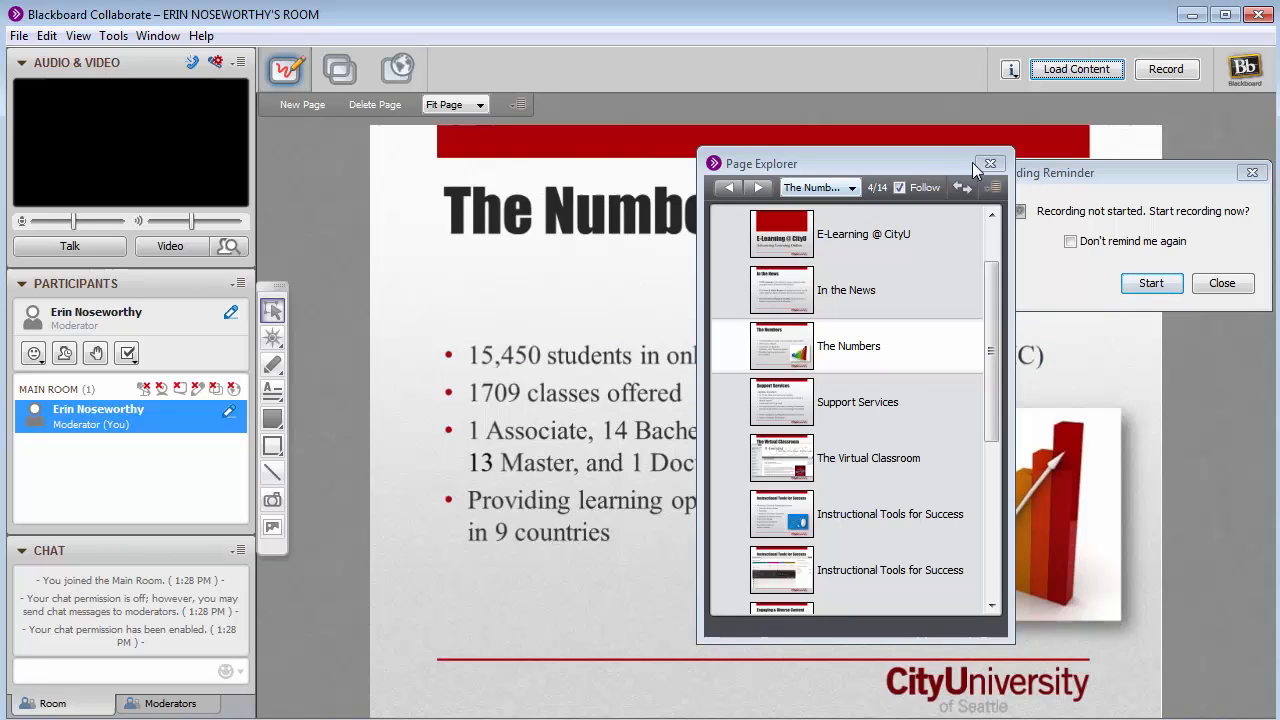
- Close Page Explorer, advance to Support Services, then return to the title slide
left_click(990, 163)
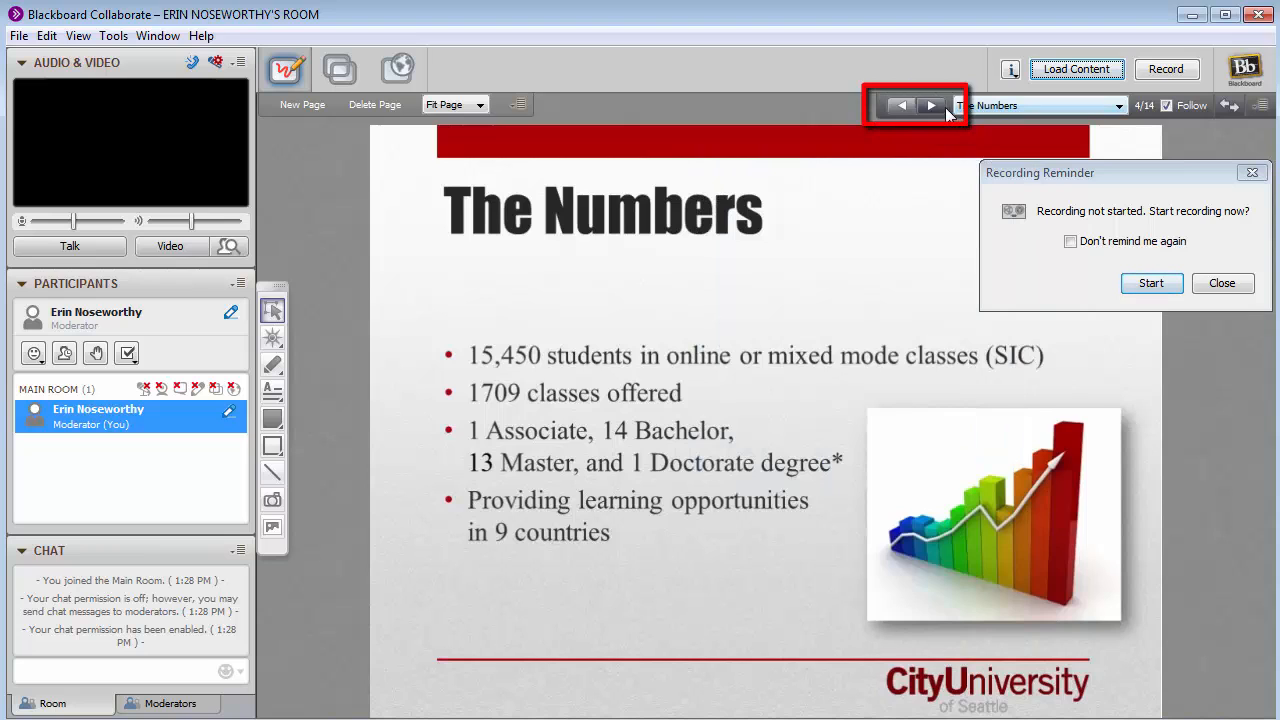
left_click(930, 105)
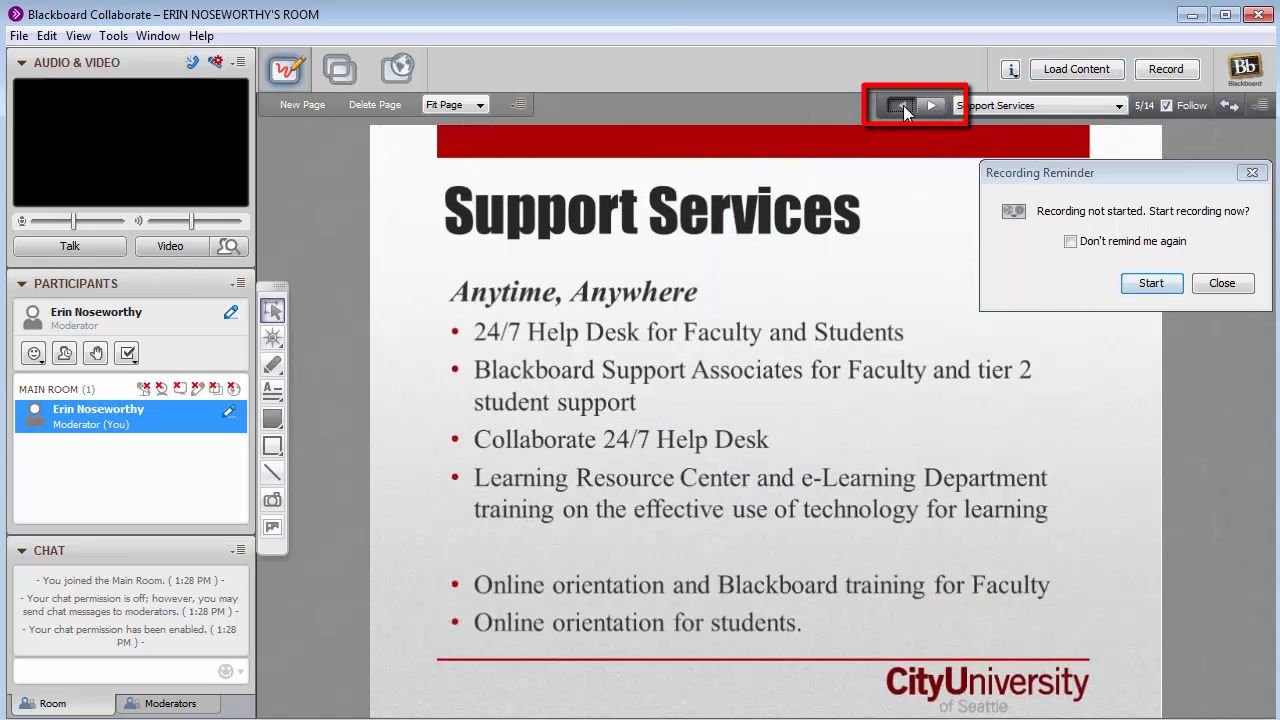
left_click(899, 105)
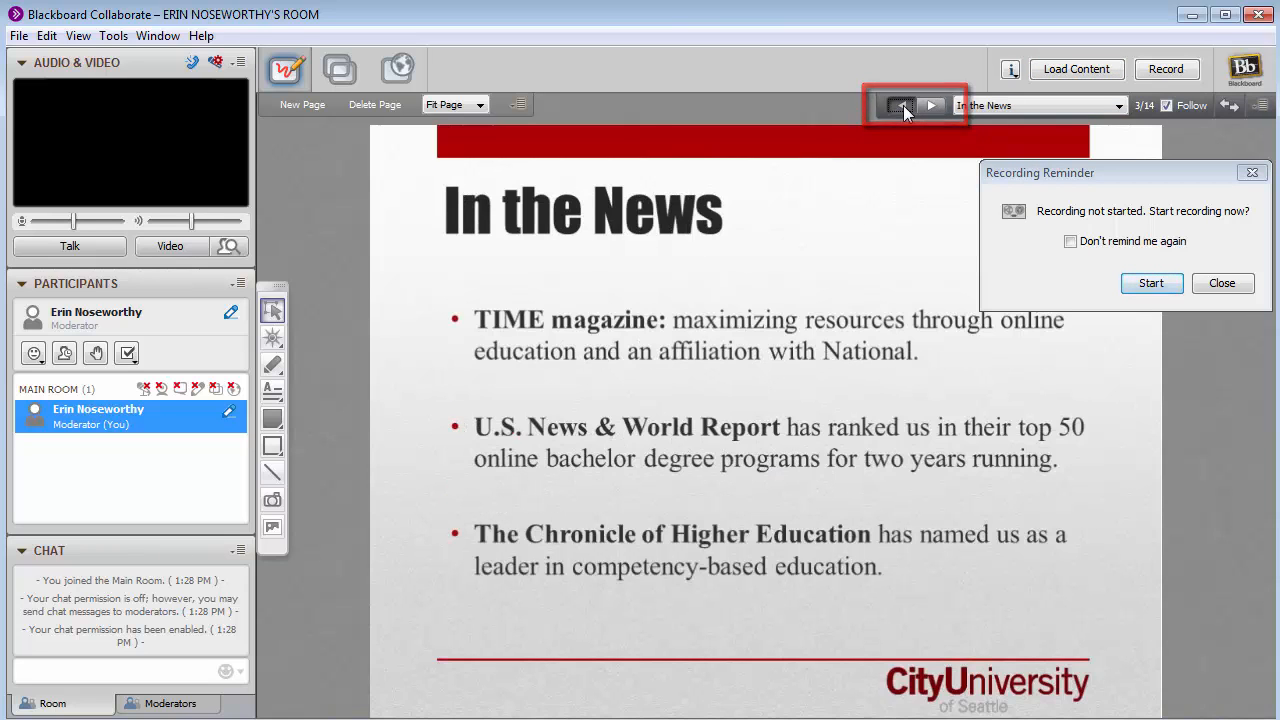
left_click(901, 105)
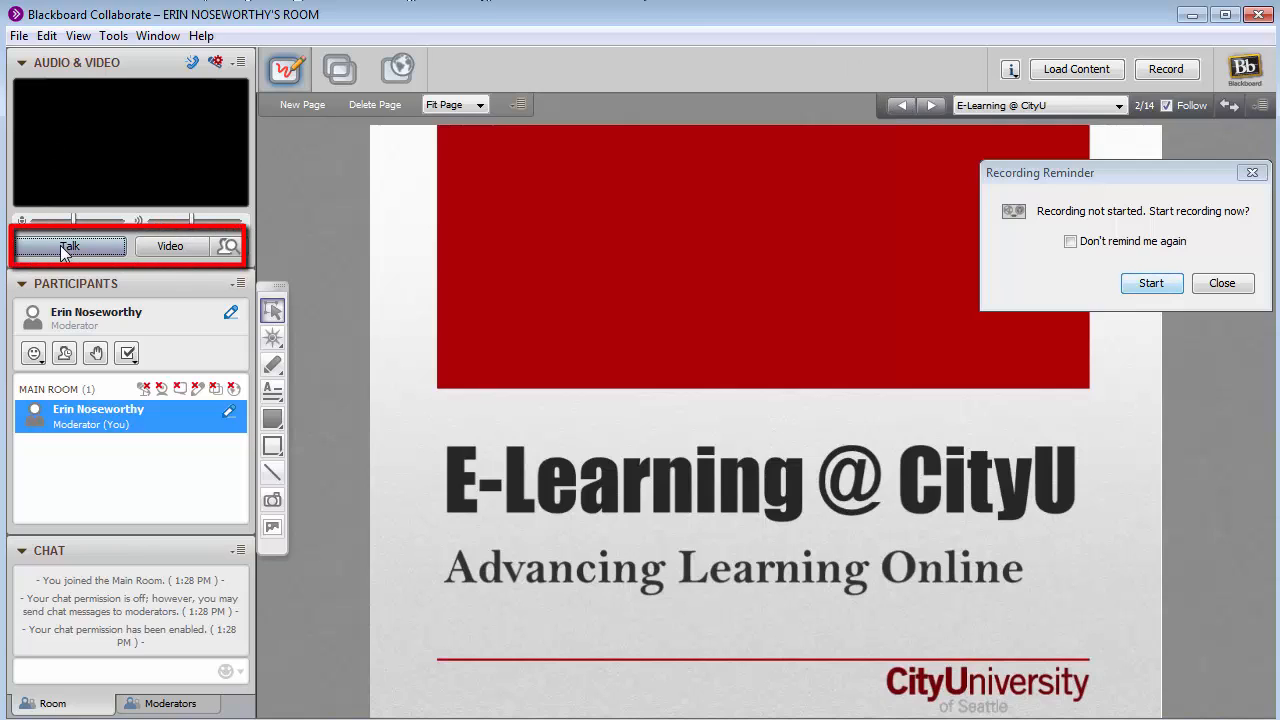
mouse_move(170, 246)
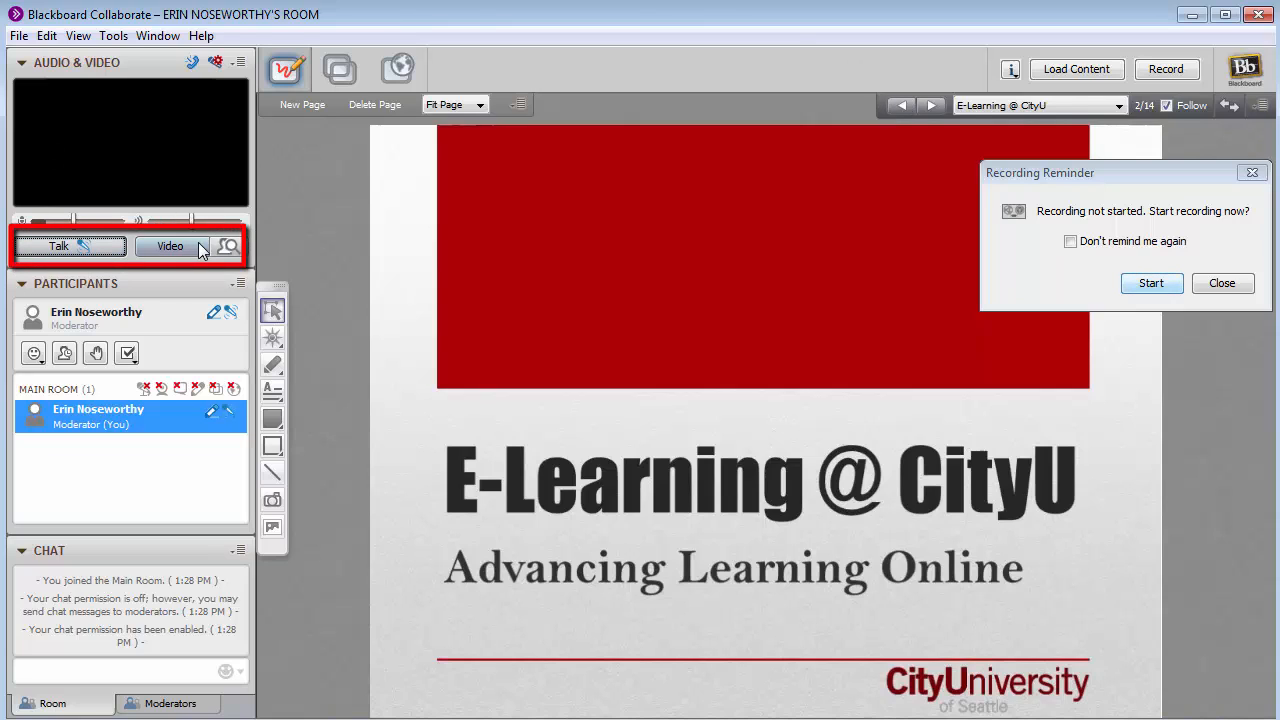
- Turn on Erin's webcam so her live video broadcasts in the session
left_click(170, 246)
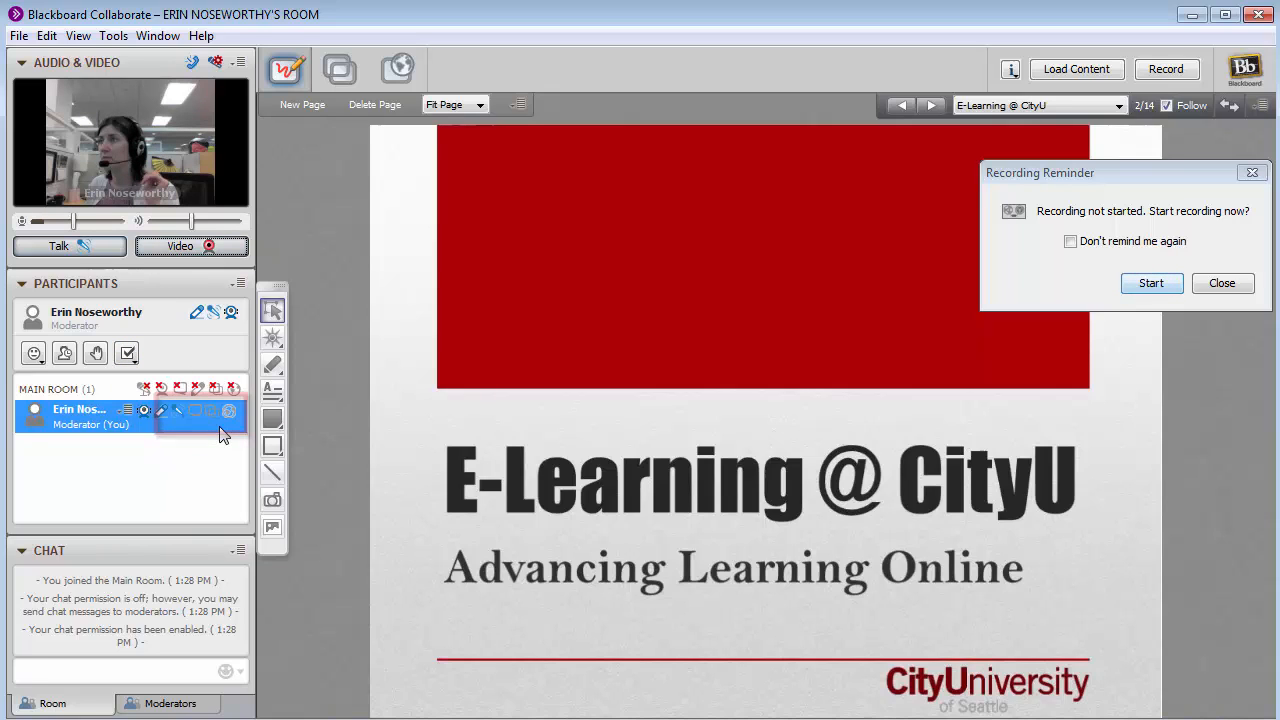
mouse_move(173, 435)
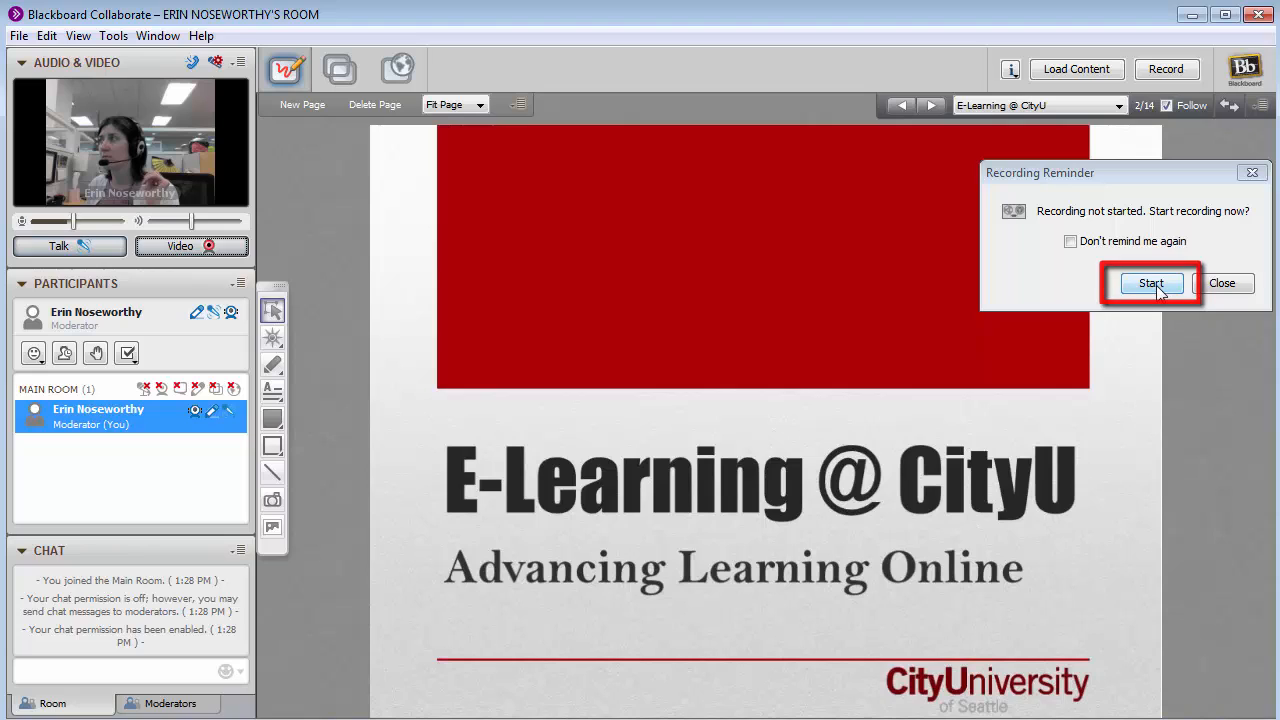
mouse_move(1197, 250)
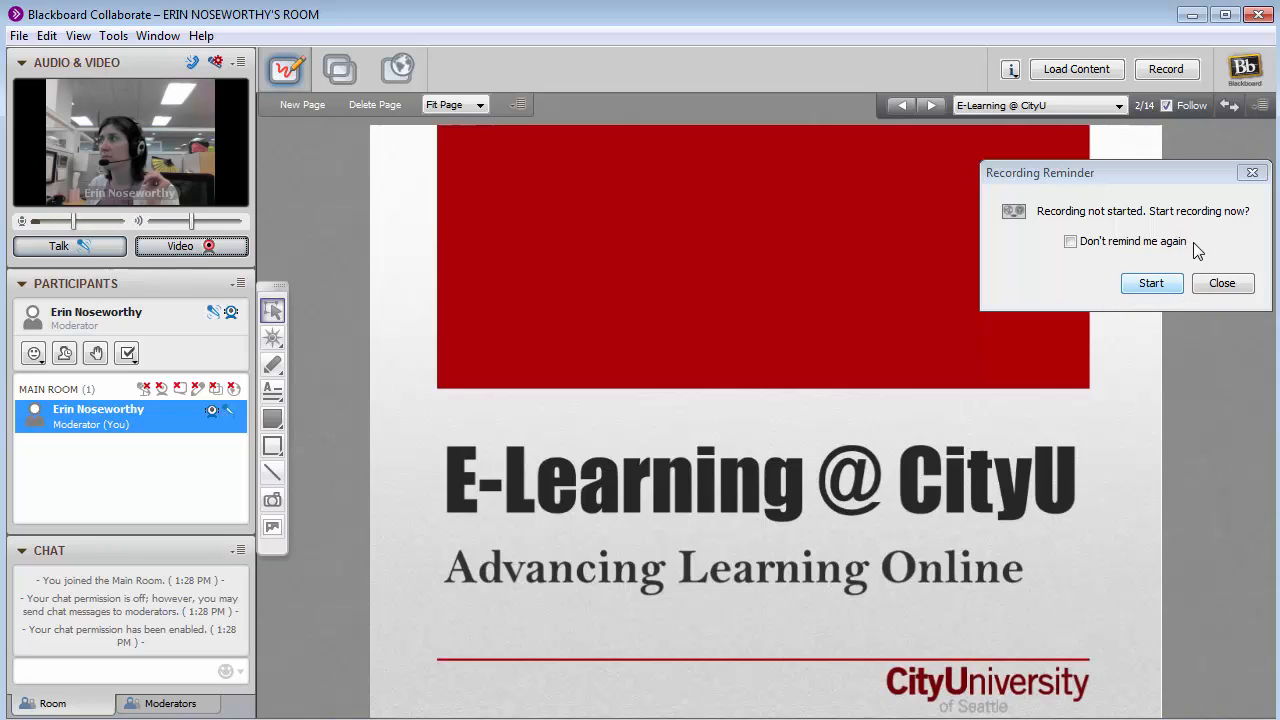
- Dismiss the Recording Reminder, start recording via Tools > Recorder, then stop it
left_click(1221, 283)
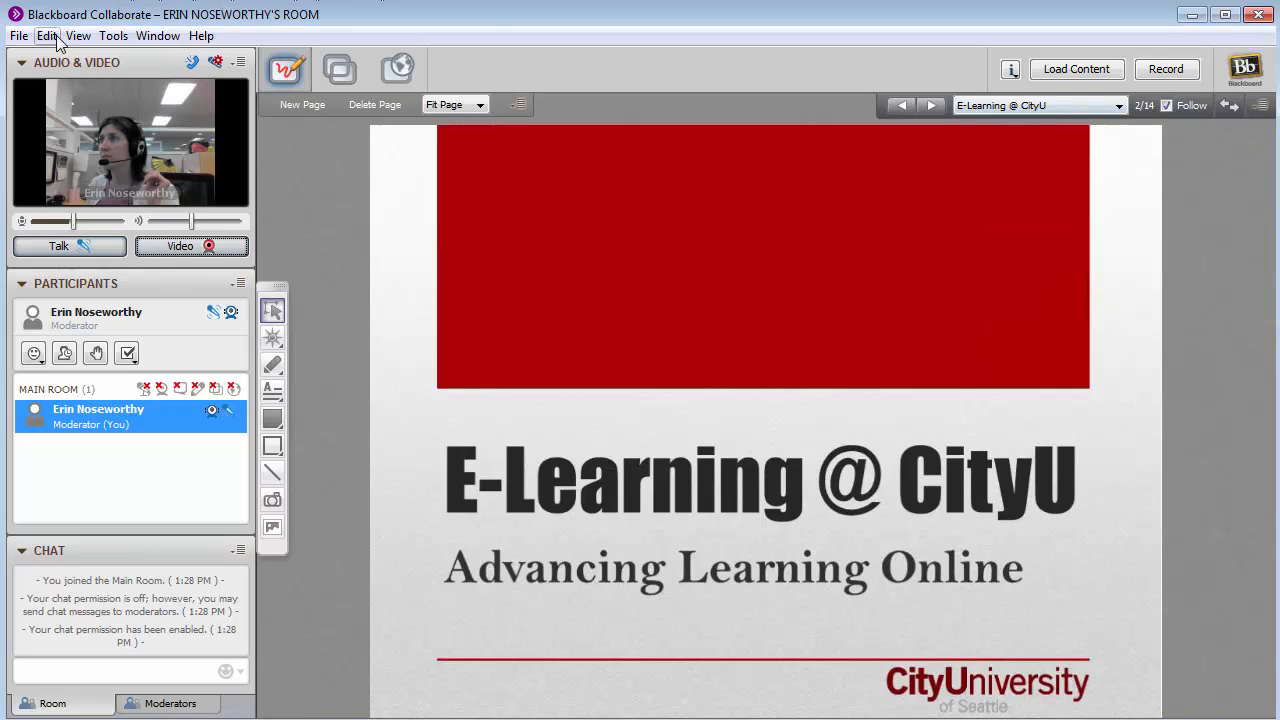
left_click(112, 35)
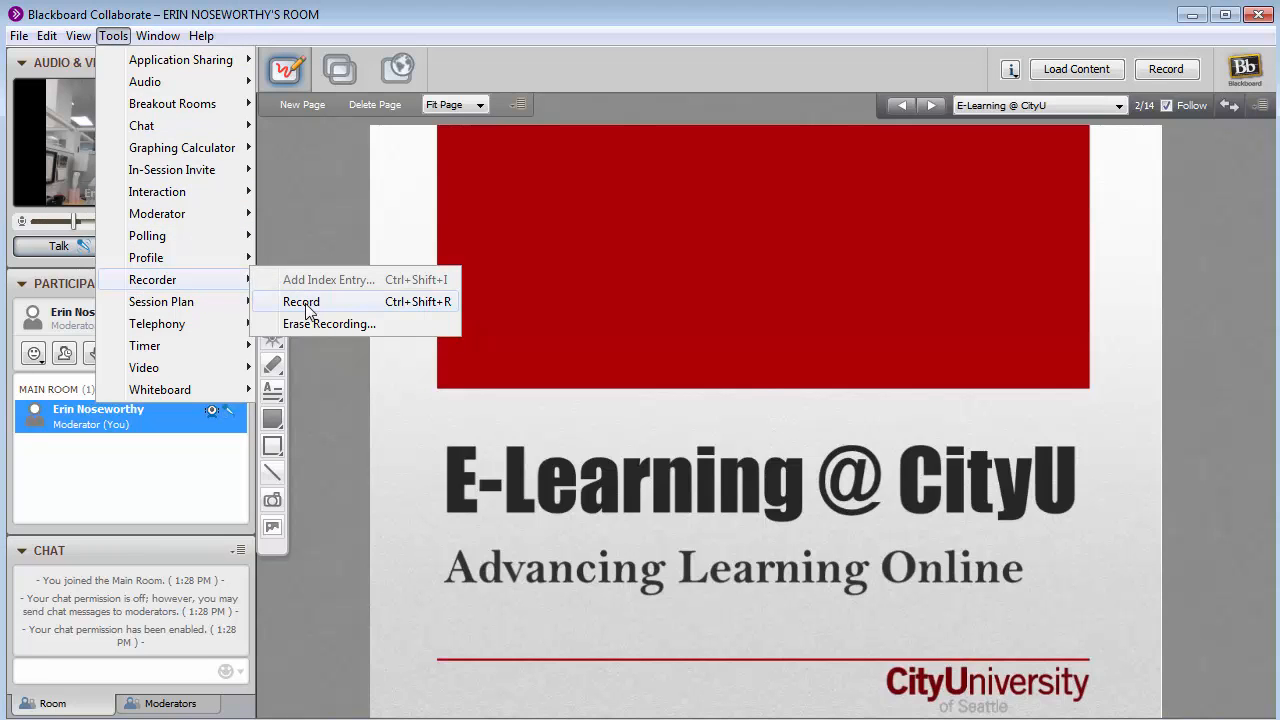
left_click(300, 301)
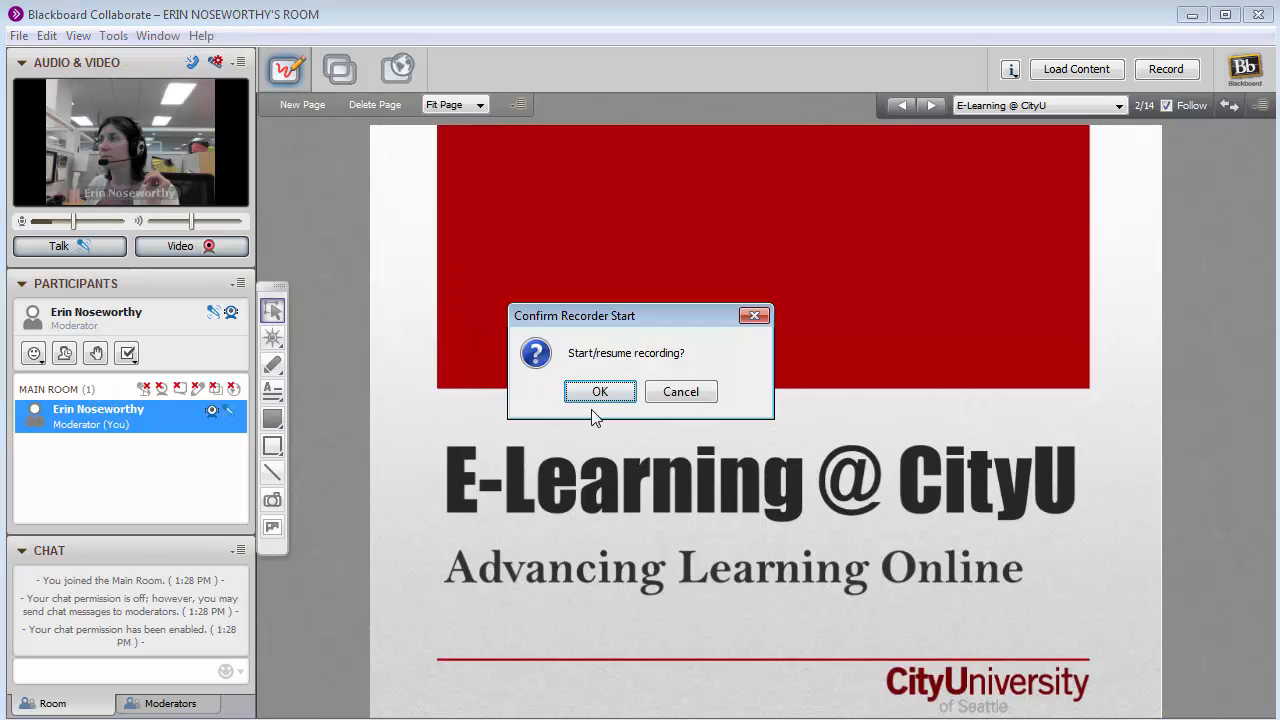
left_click(599, 391)
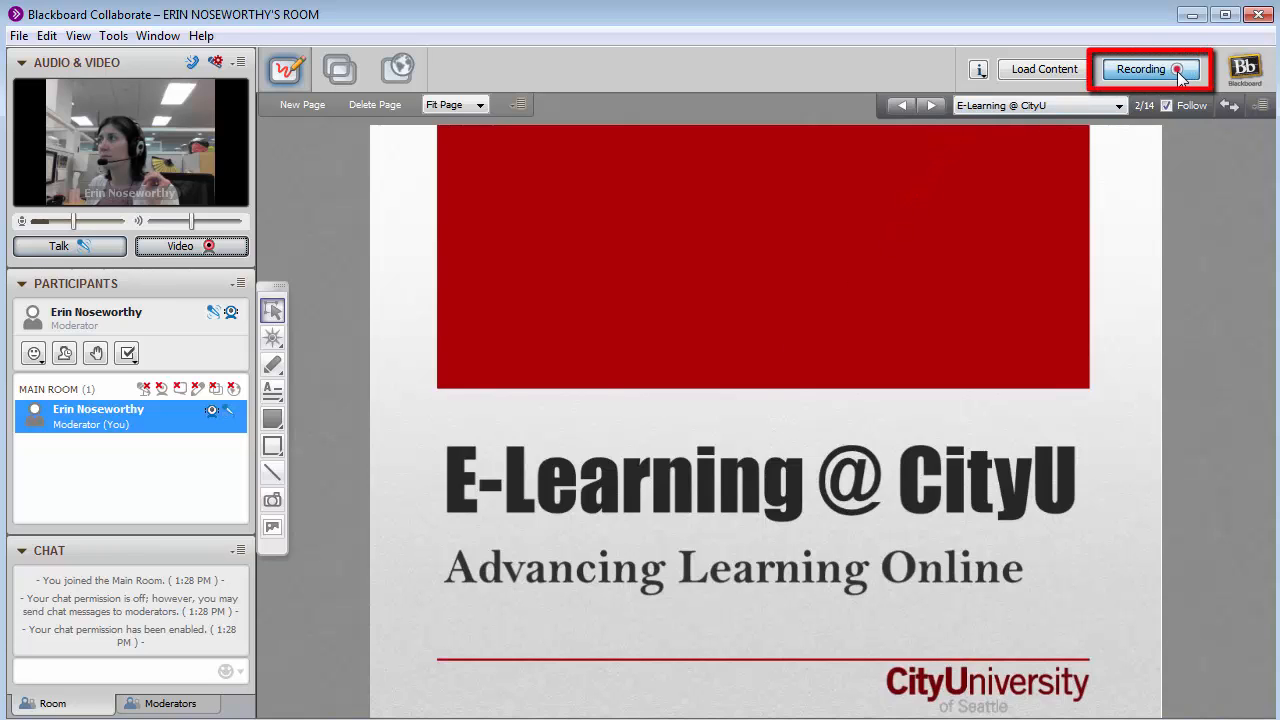
left_click(1150, 69)
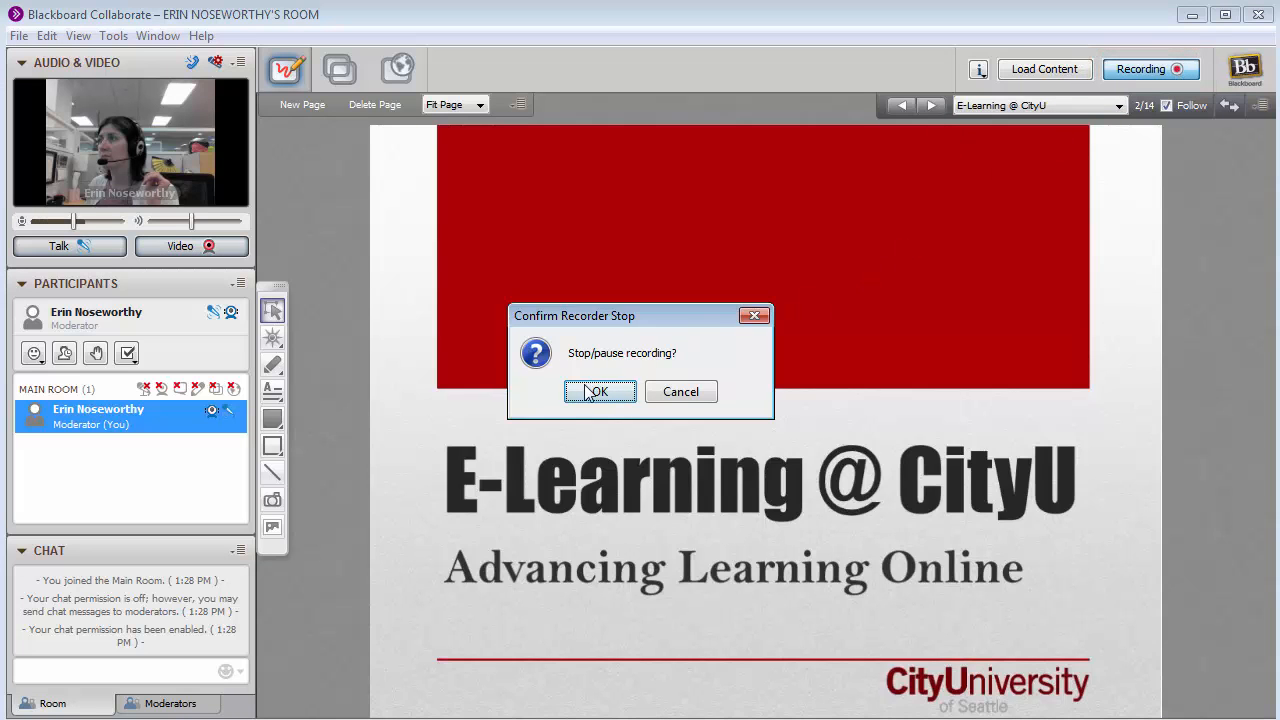
left_click(599, 391)
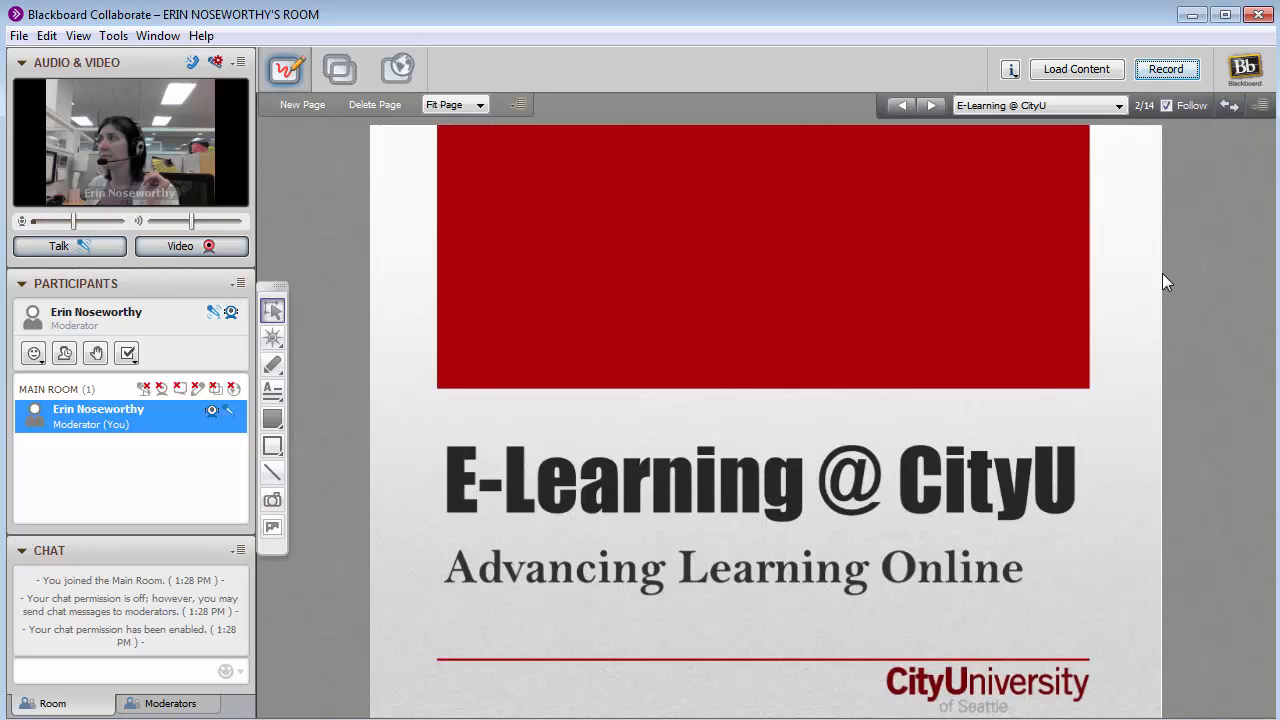
mouse_move(1164, 308)
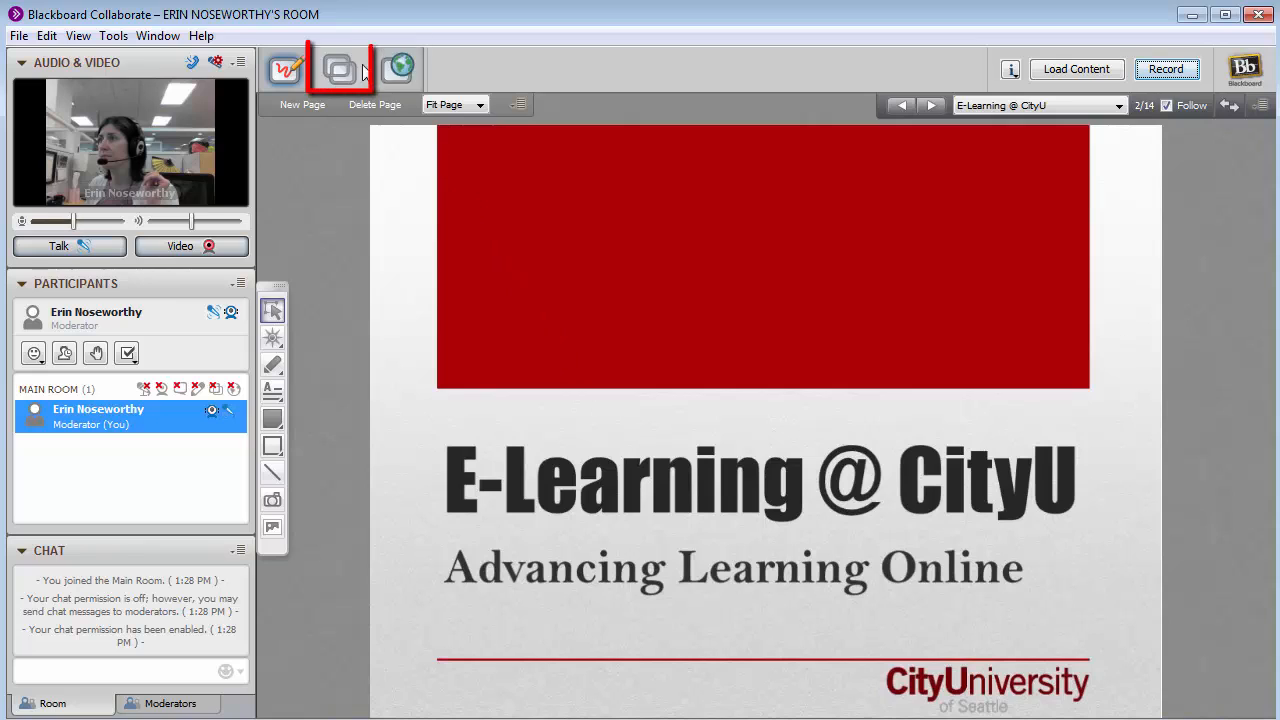
mouse_move(340, 68)
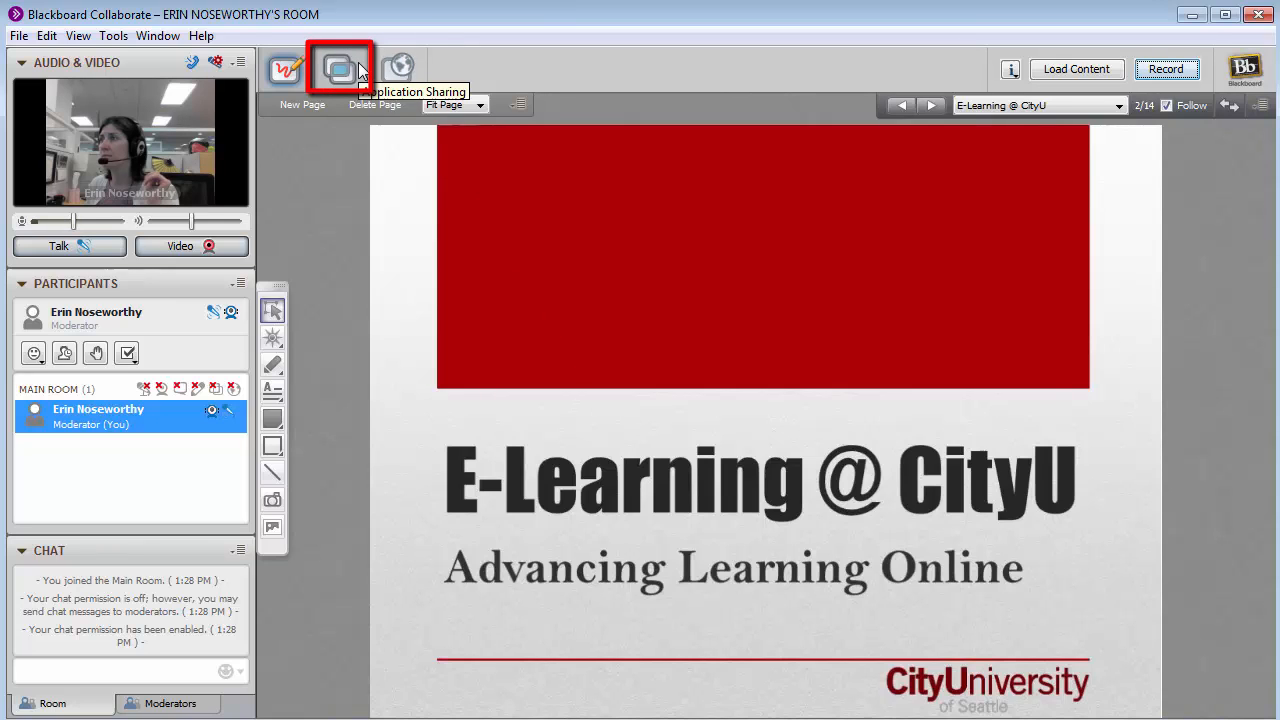
- Share the Google Chrome application with the session through Application Sharing
left_click(341, 68)
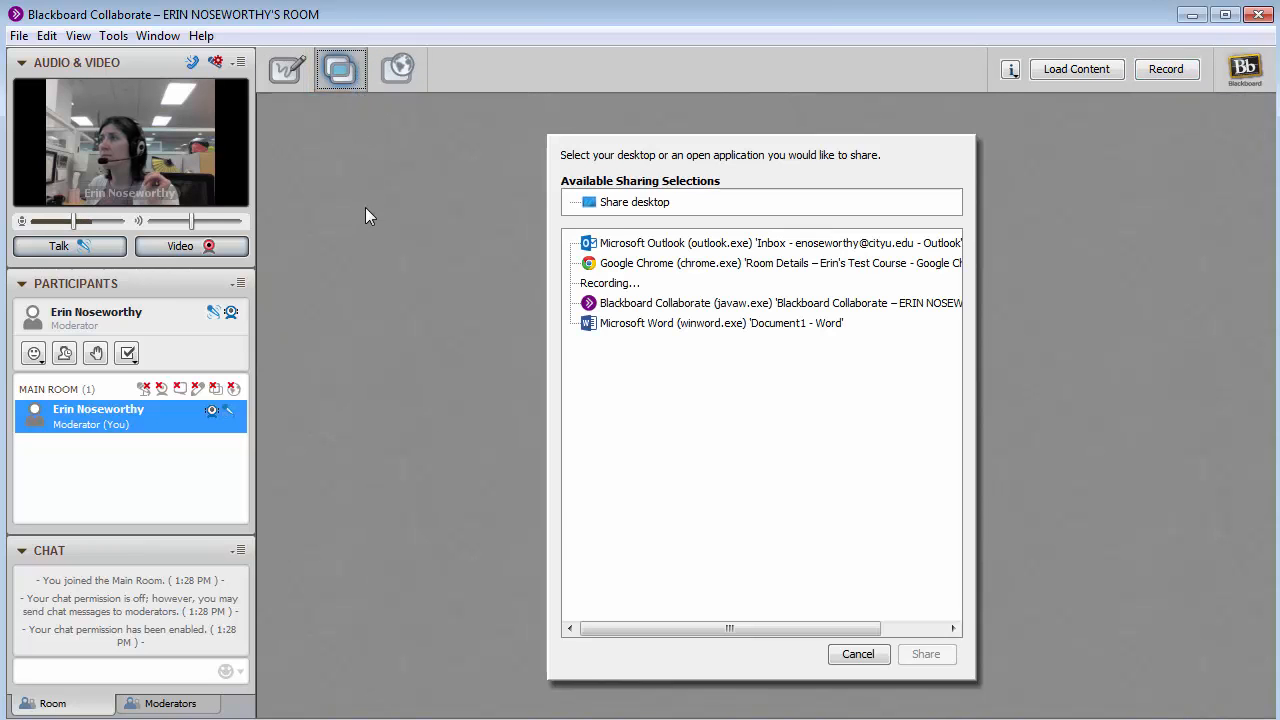
mouse_move(603, 392)
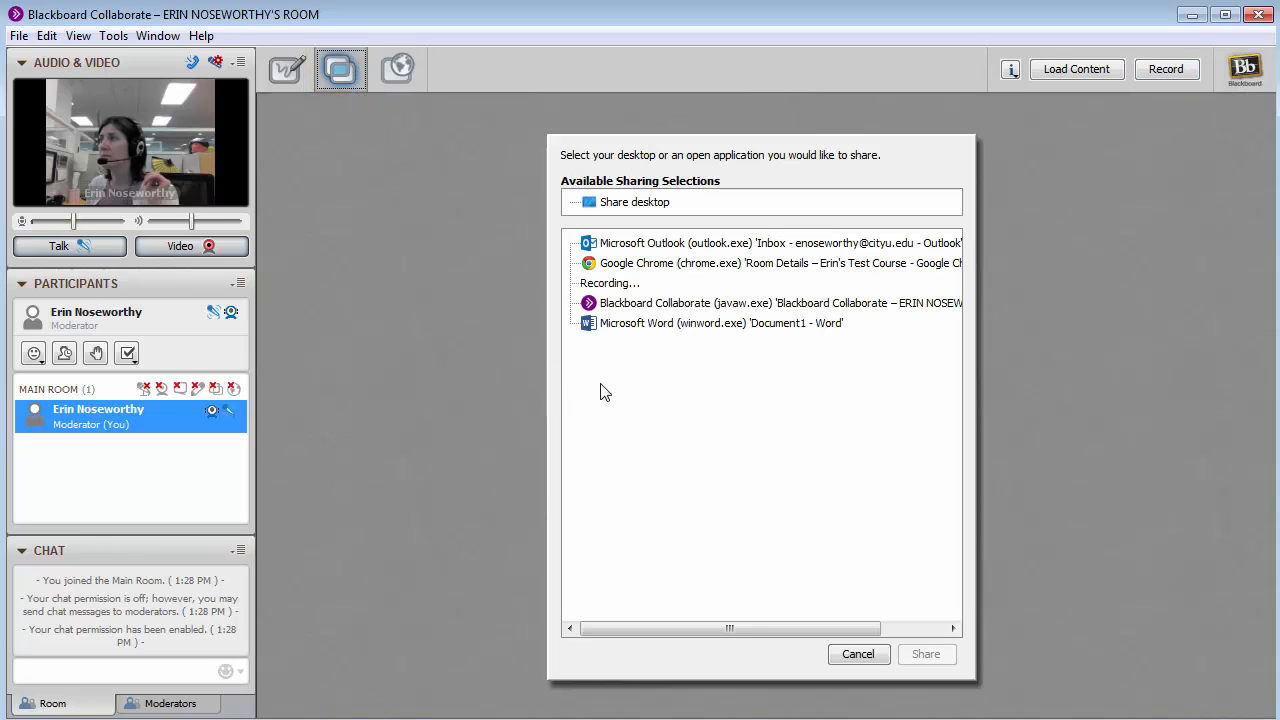
mouse_move(656, 275)
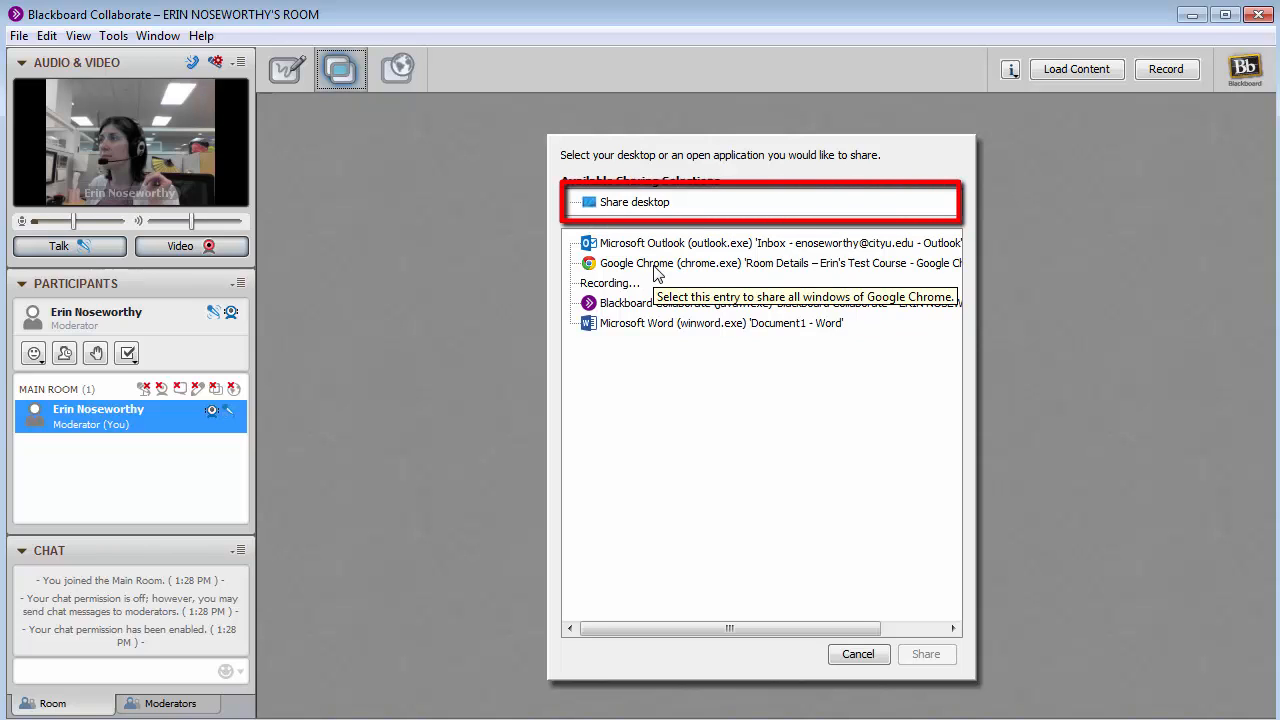
left_click(780, 262)
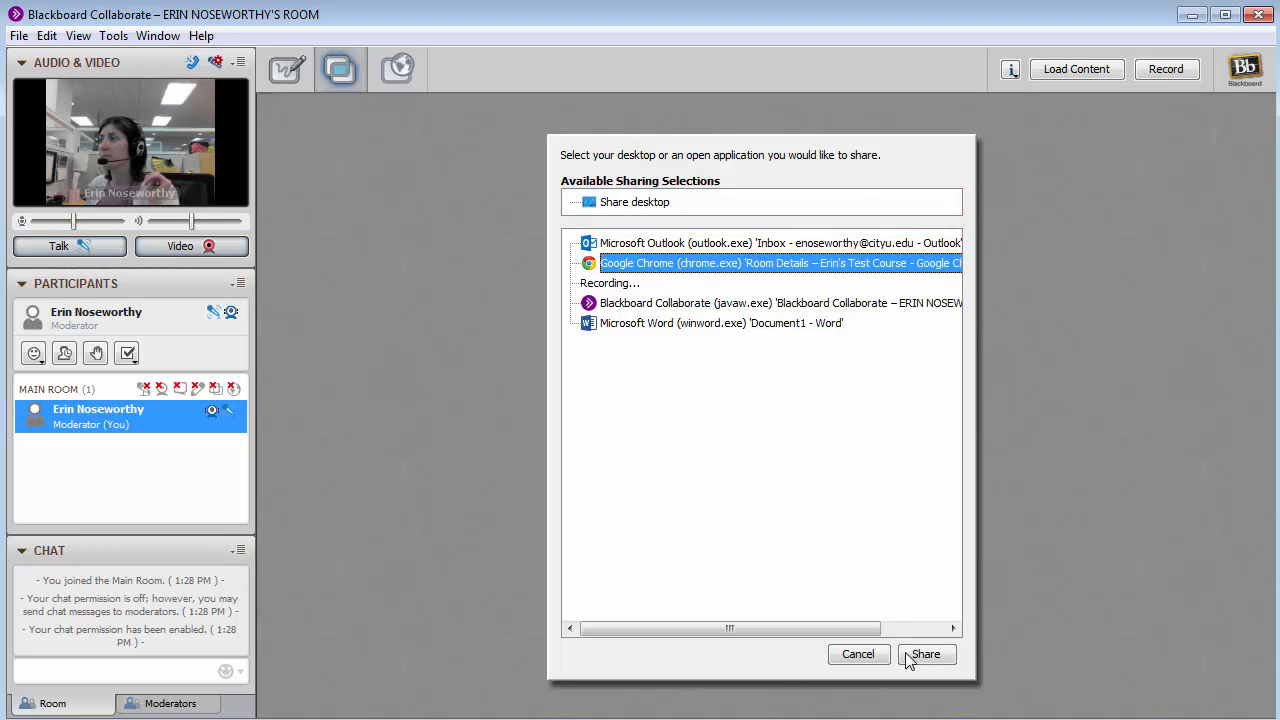
left_click(925, 654)
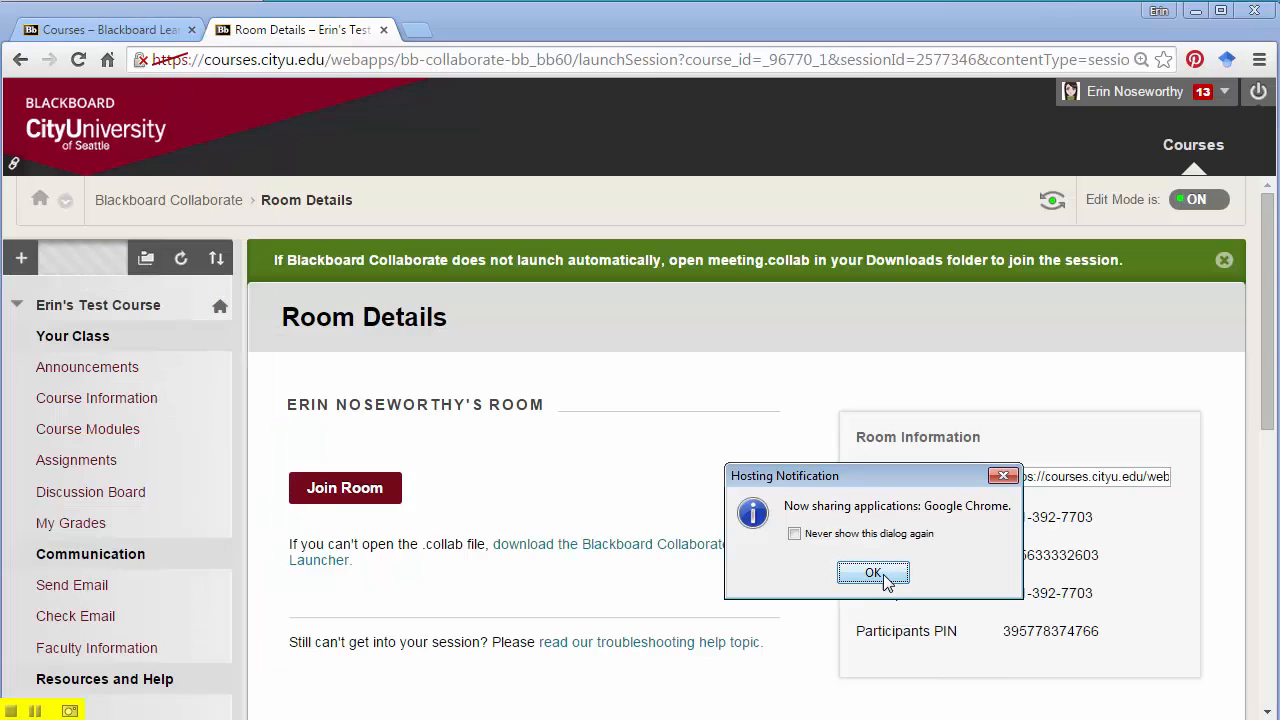
- Dismiss the Hosting Notification confirming Google Chrome is being shared
left_click(872, 572)
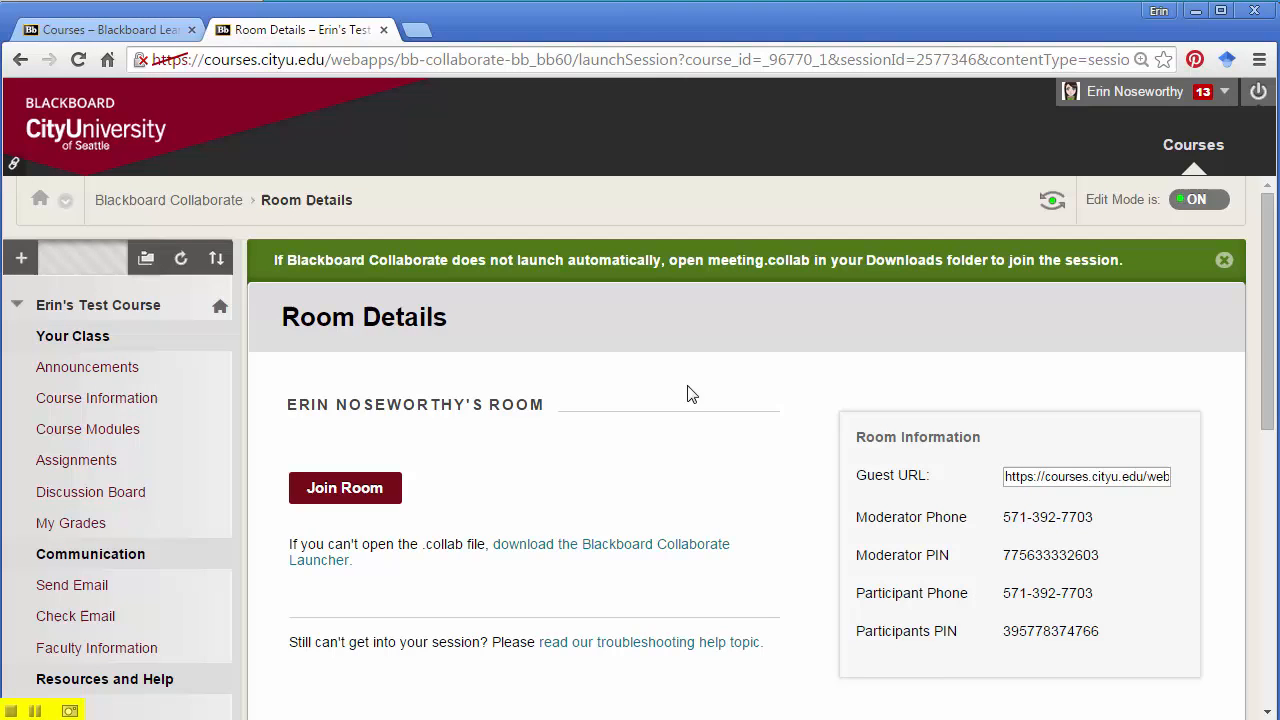
left_click(344, 487)
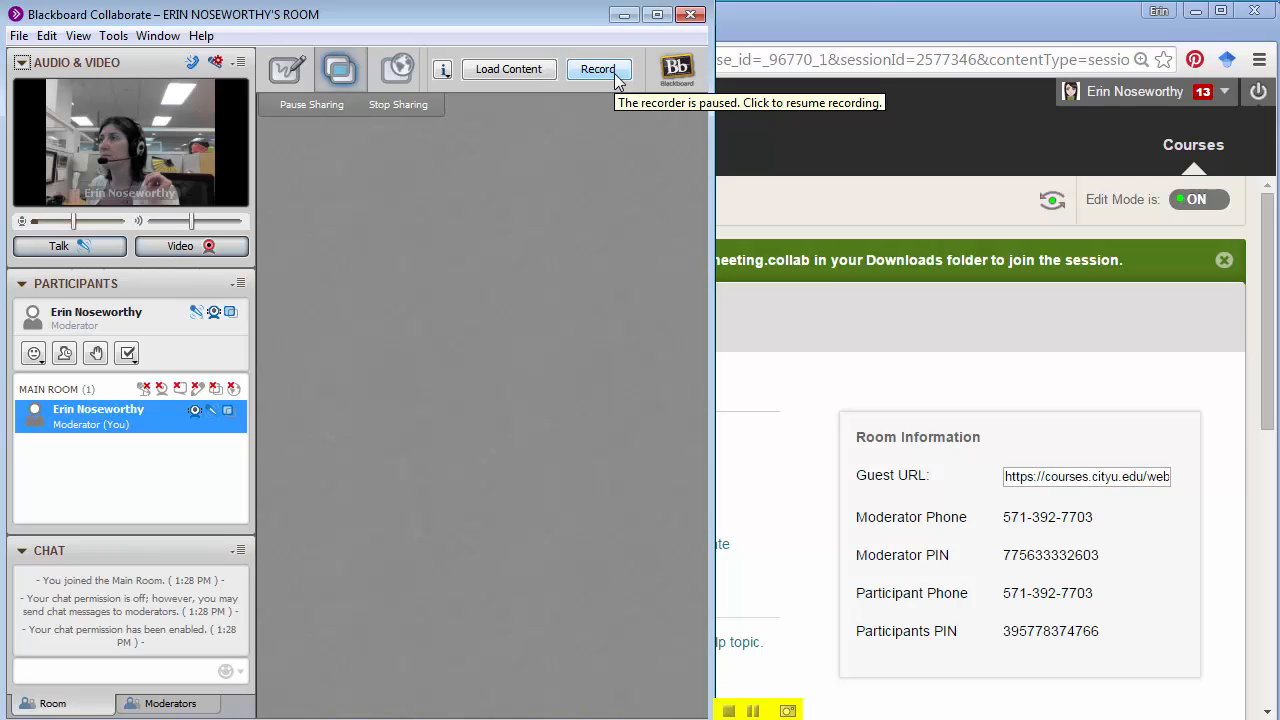
mouse_move(18, 35)
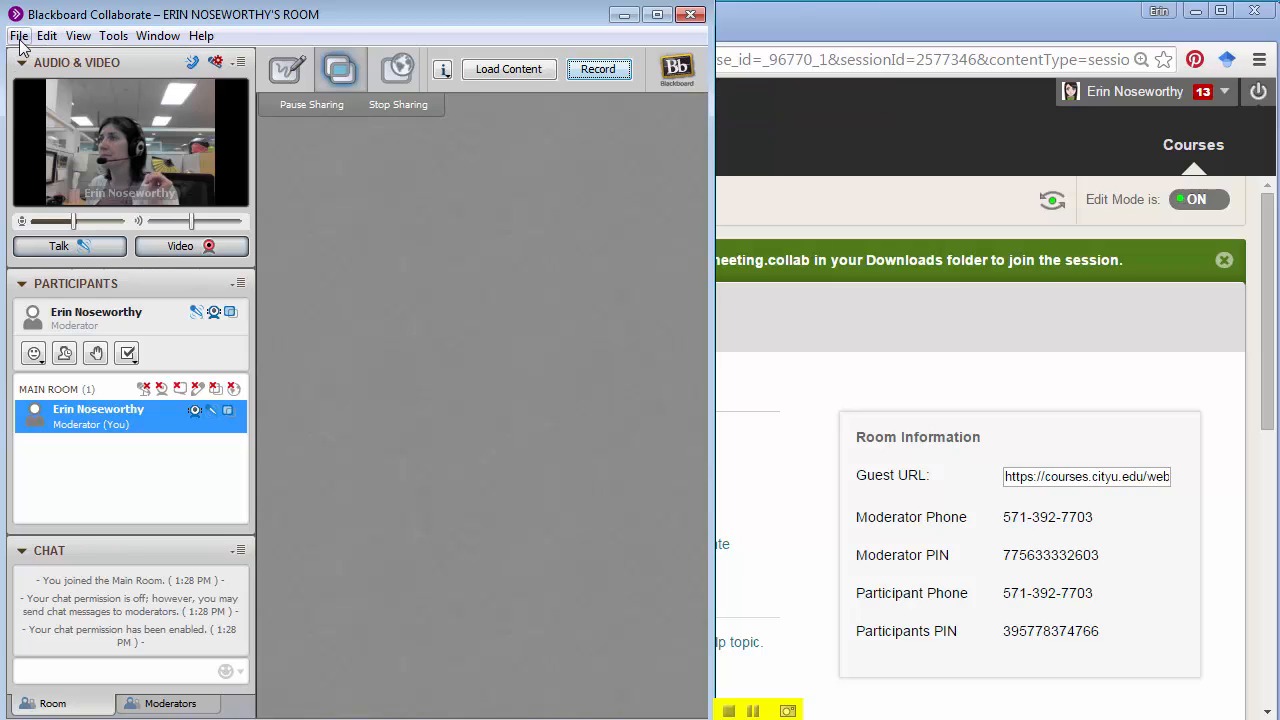
- Choose File > Exit to start leaving the Collaborate session
left_click(17, 35)
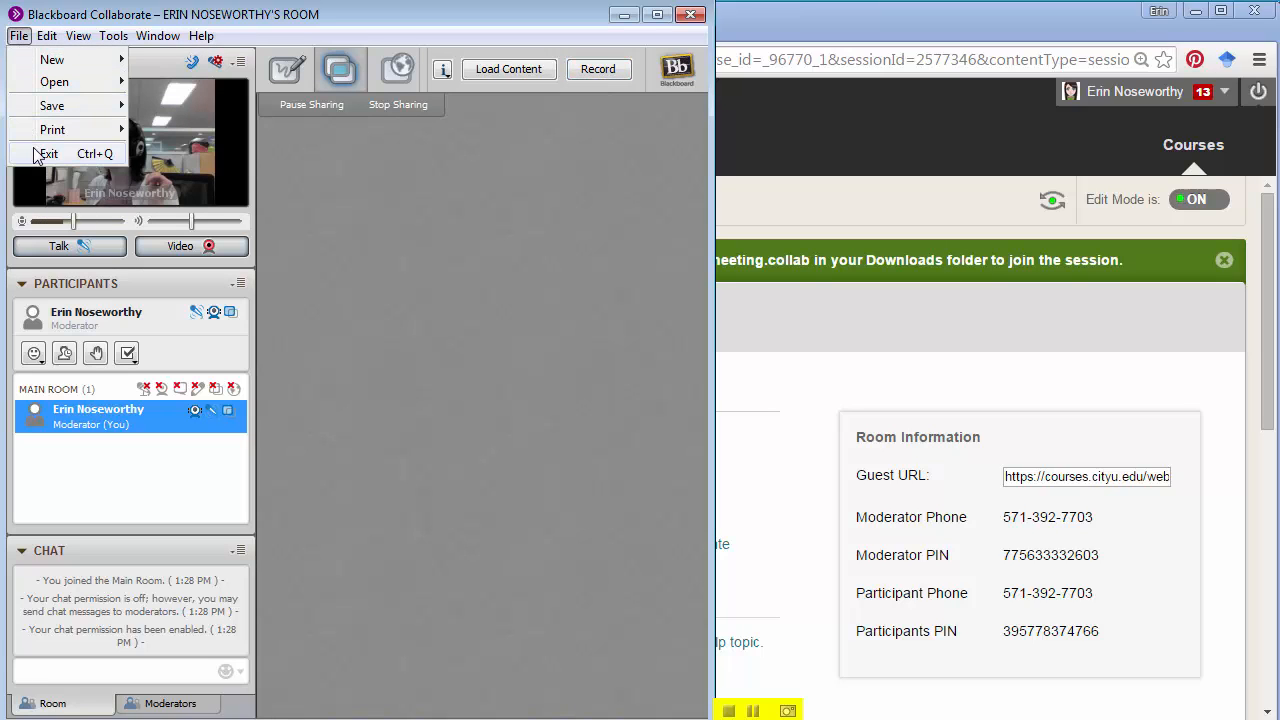
left_click(48, 153)
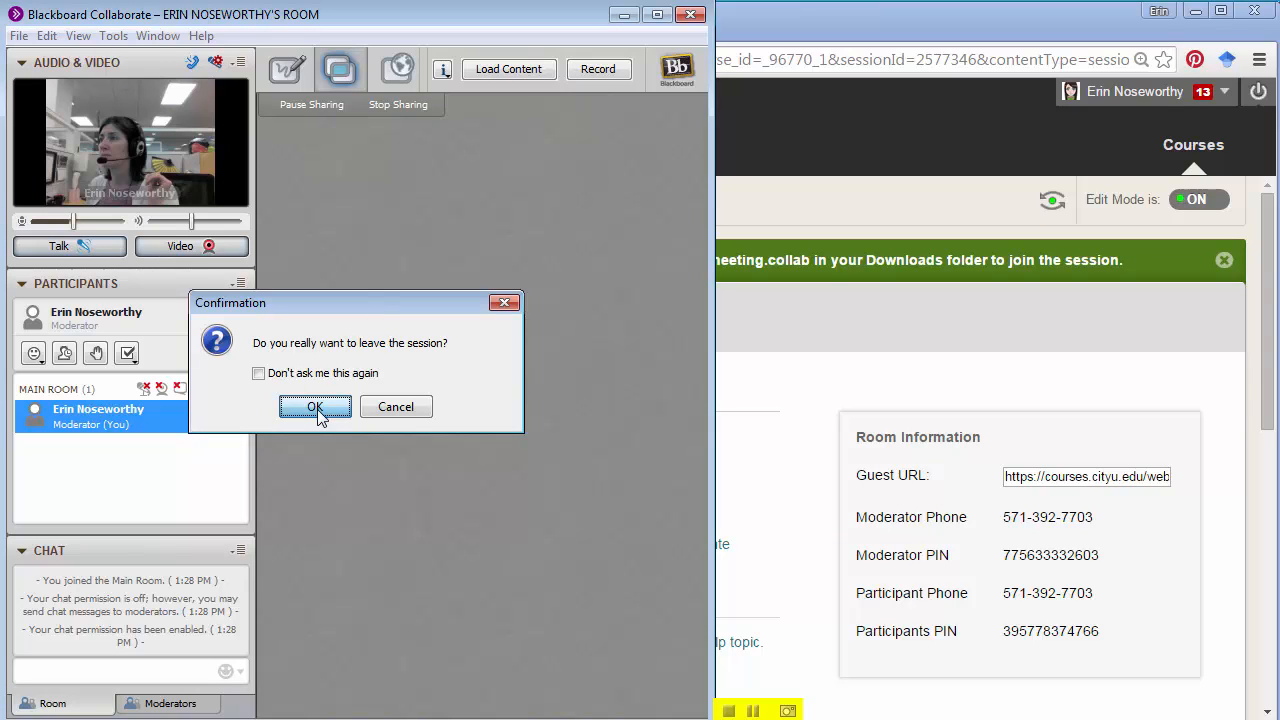
mouse_move(306, 454)
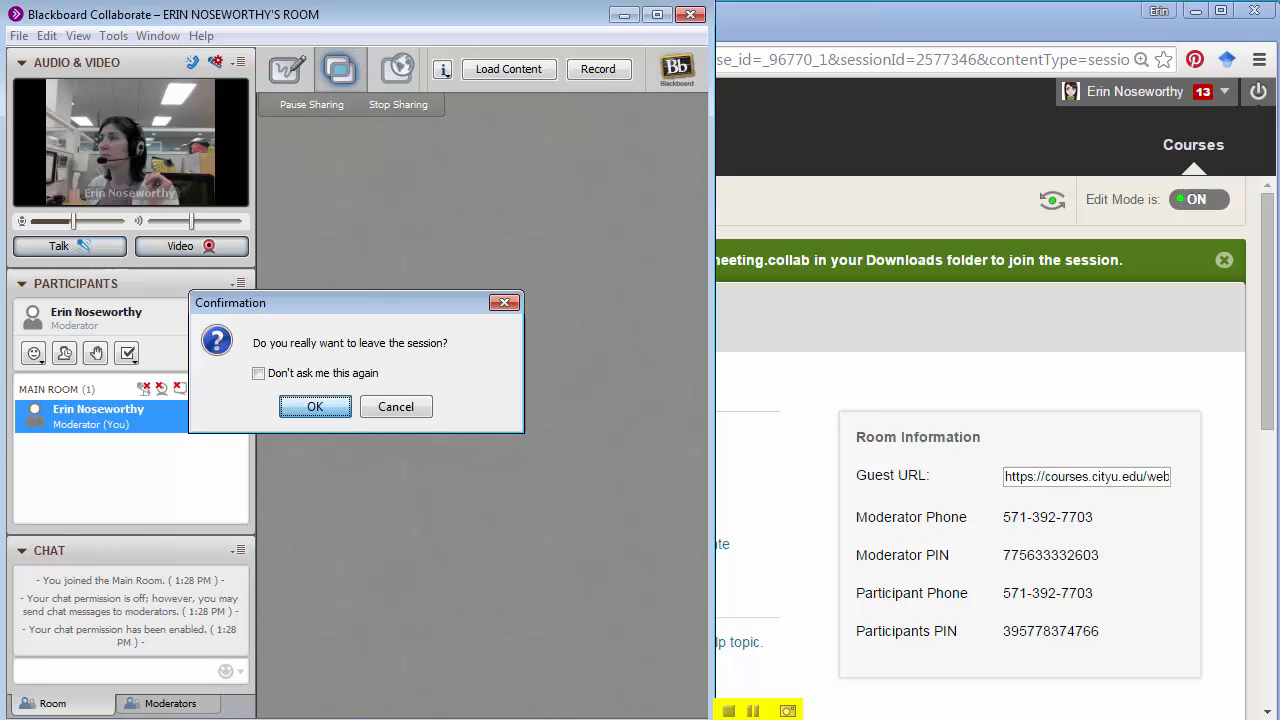
- Confirm leaving the session and show the course's Recordings tab
left_click(315, 406)
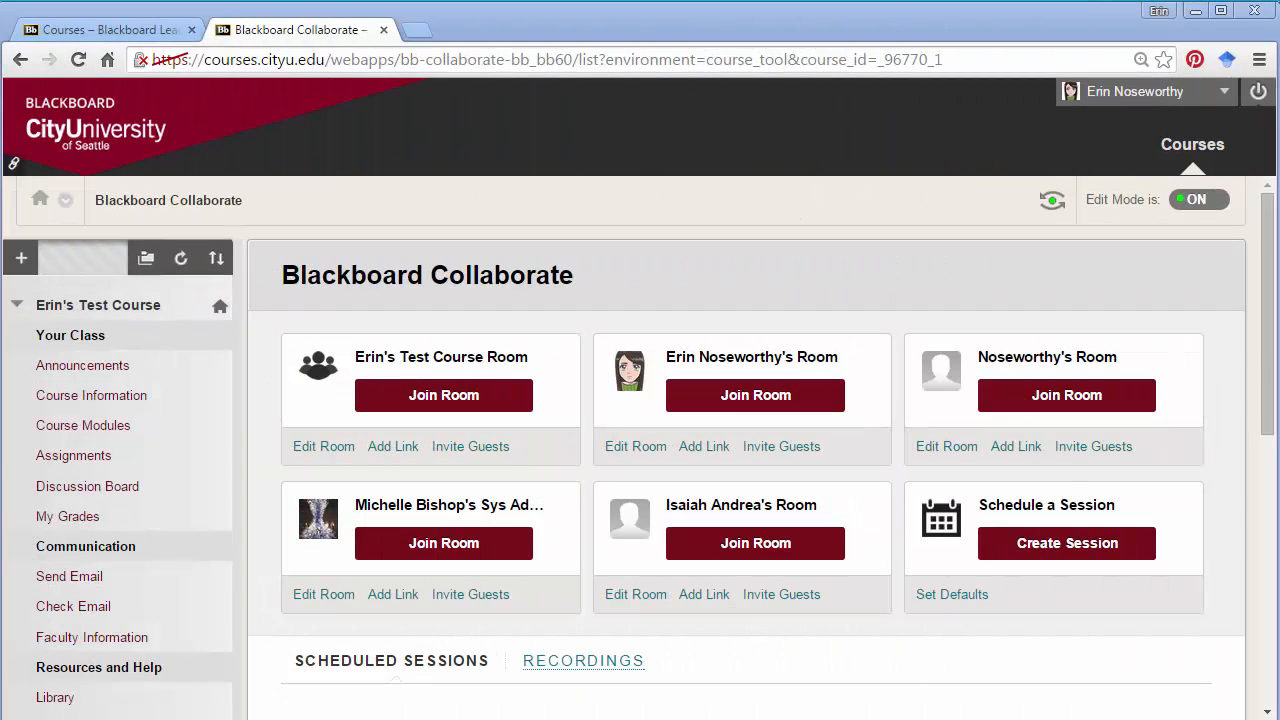
scroll("down", 3)
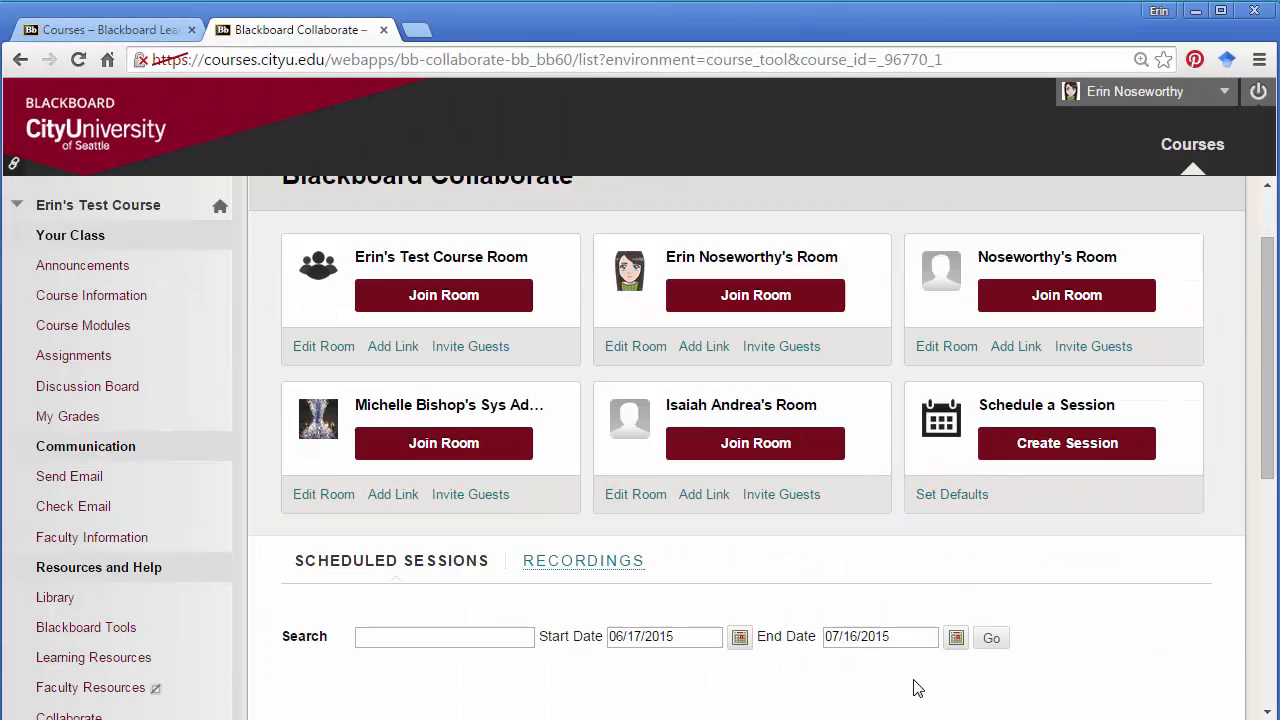
left_click(583, 560)
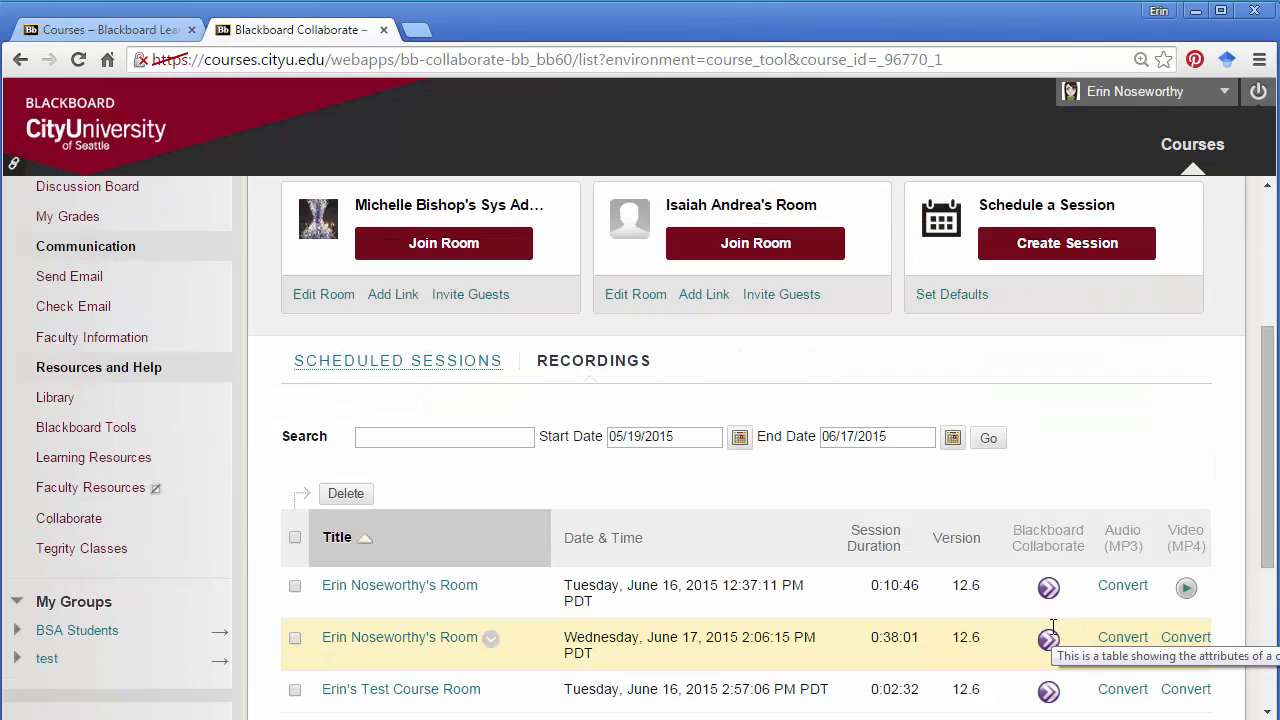
scroll("down", 3)
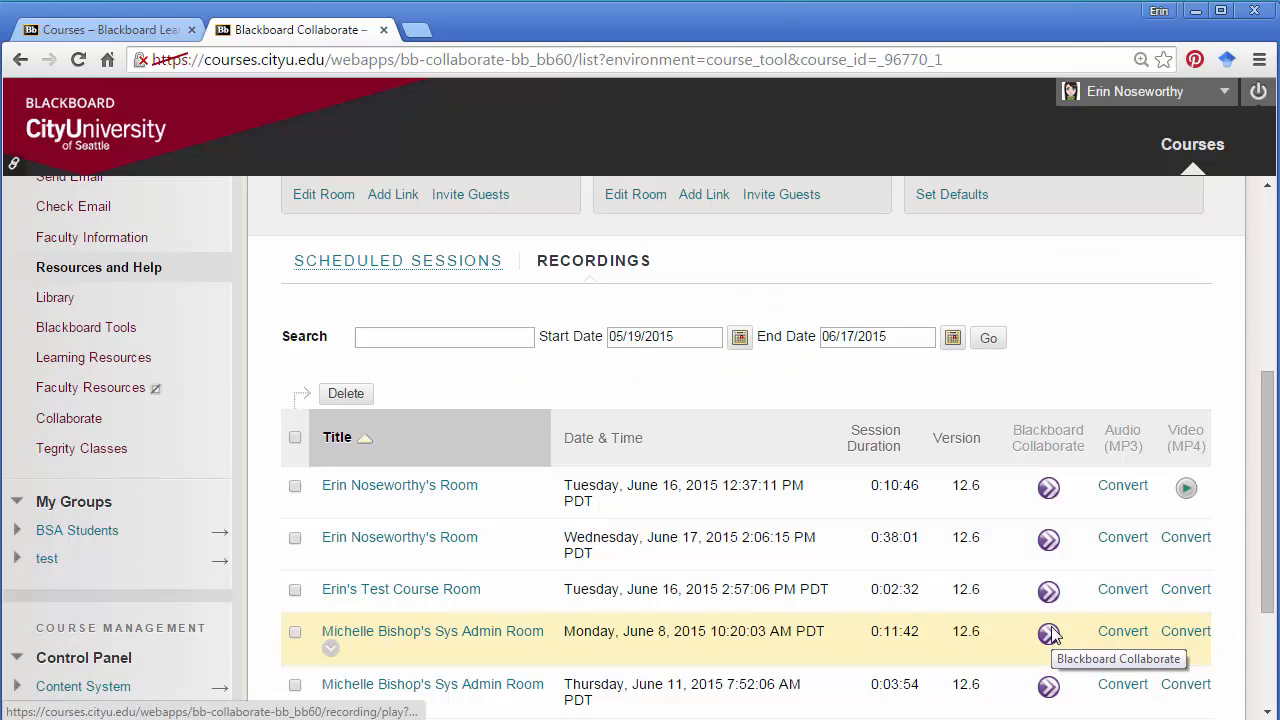
mouse_move(937, 552)
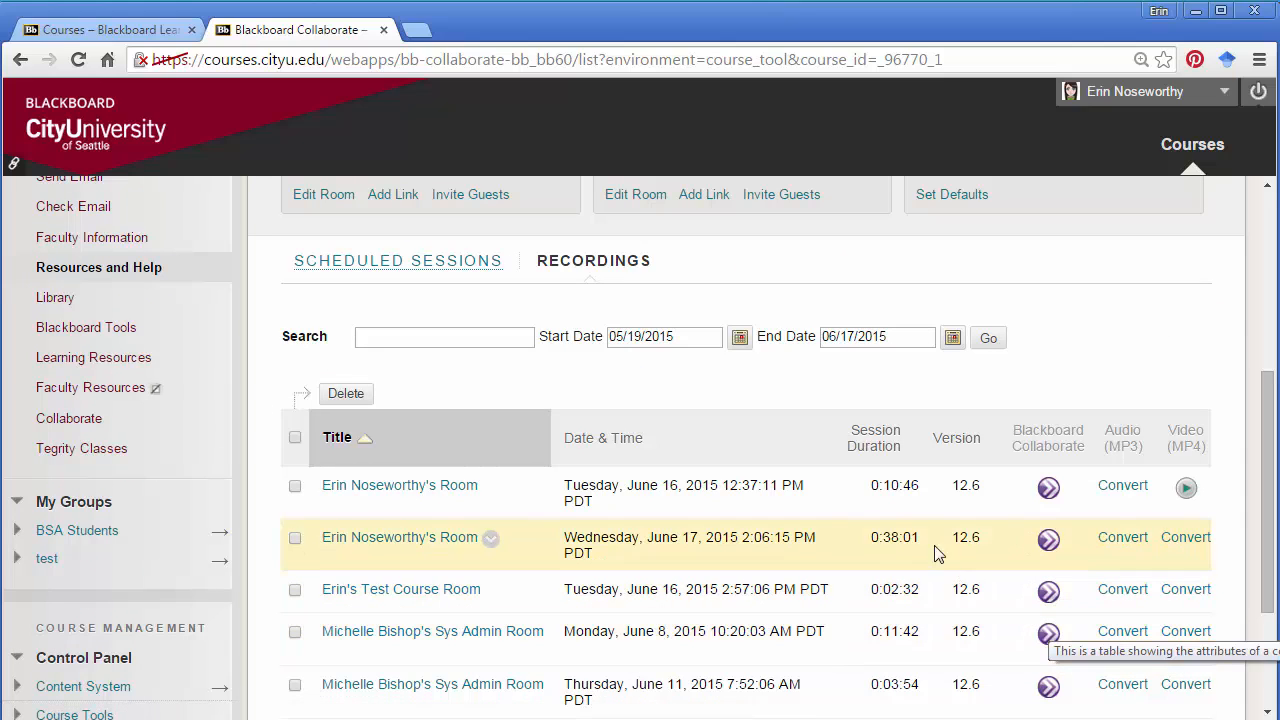
mouse_move(770, 485)
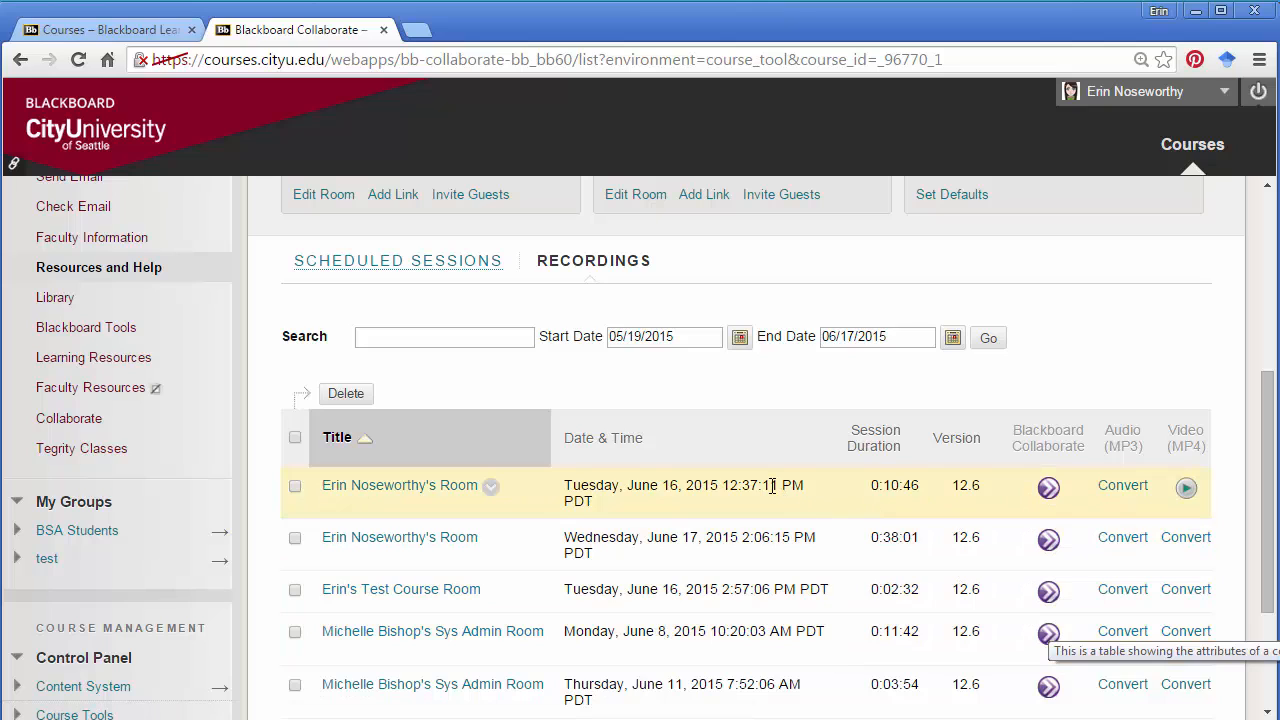
mouse_move(553, 489)
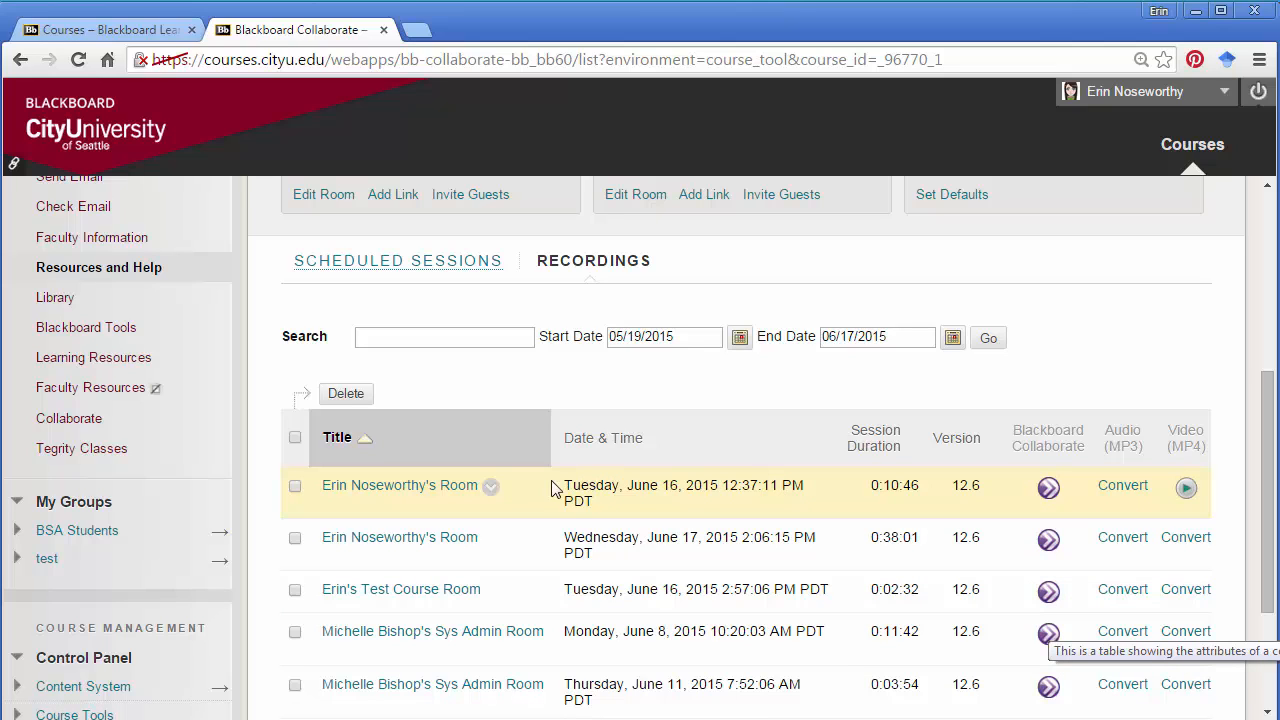
mouse_move(490, 490)
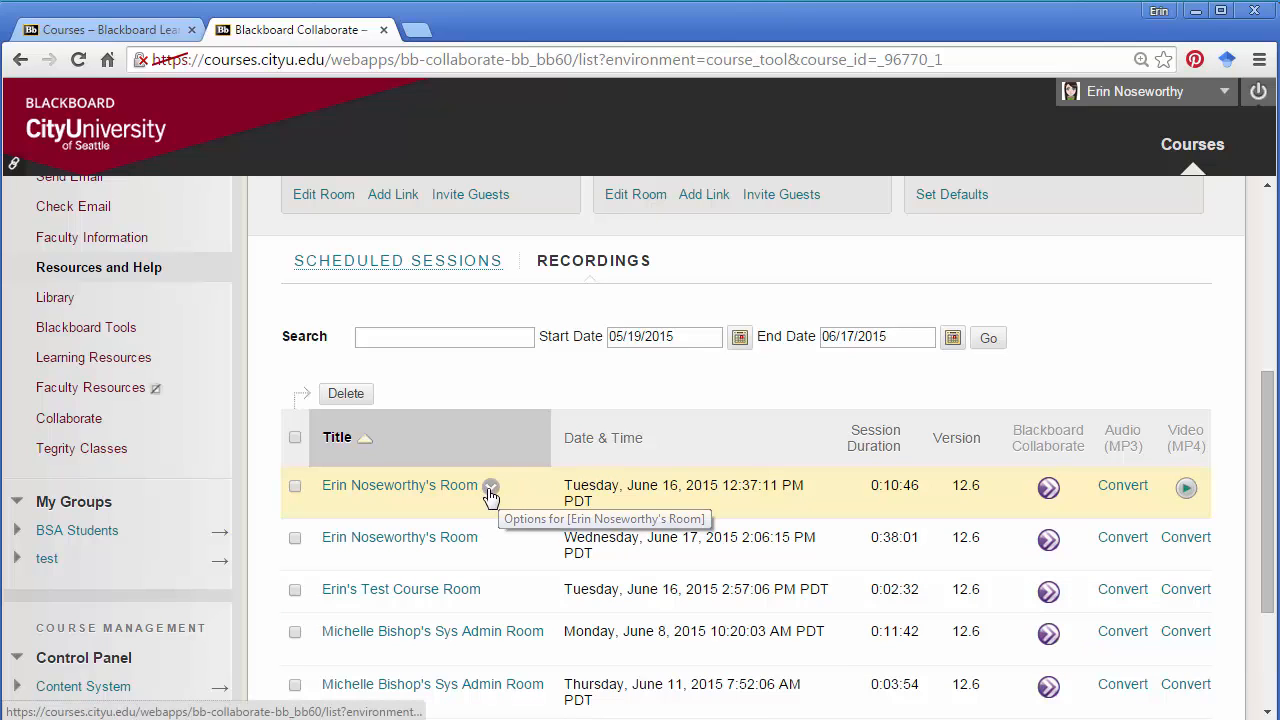
left_click(490, 490)
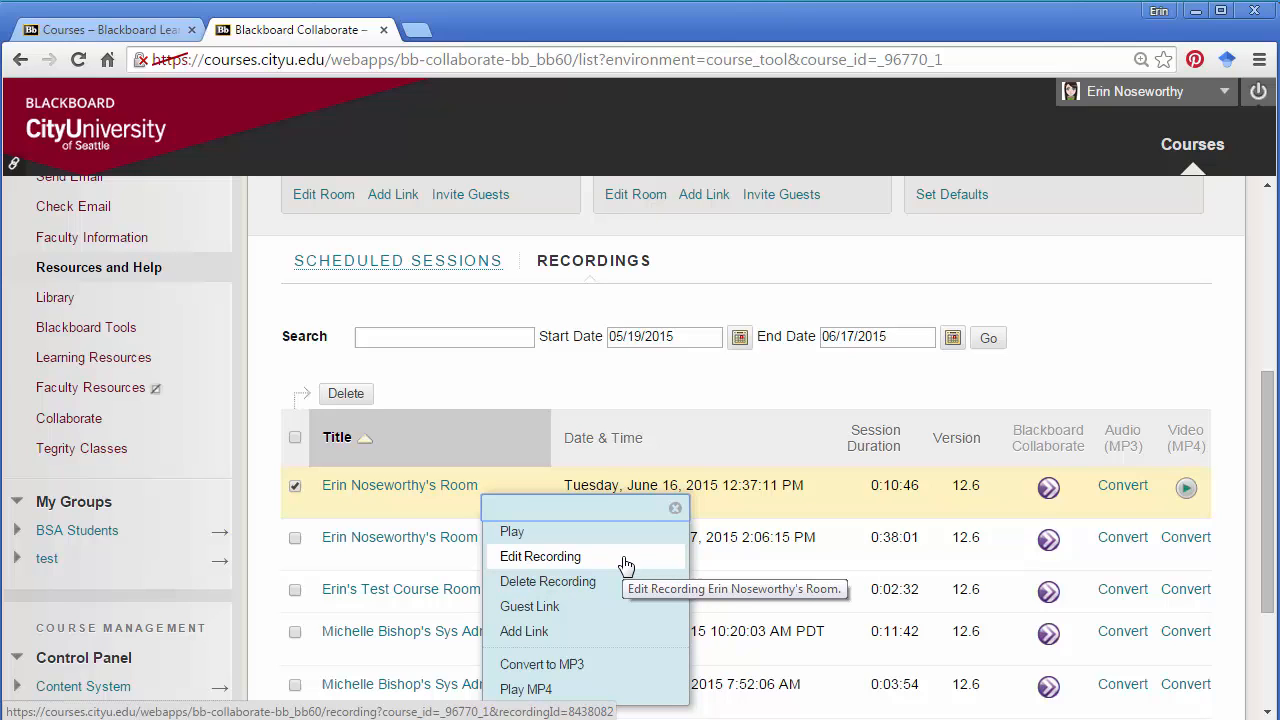
mouse_move(631, 588)
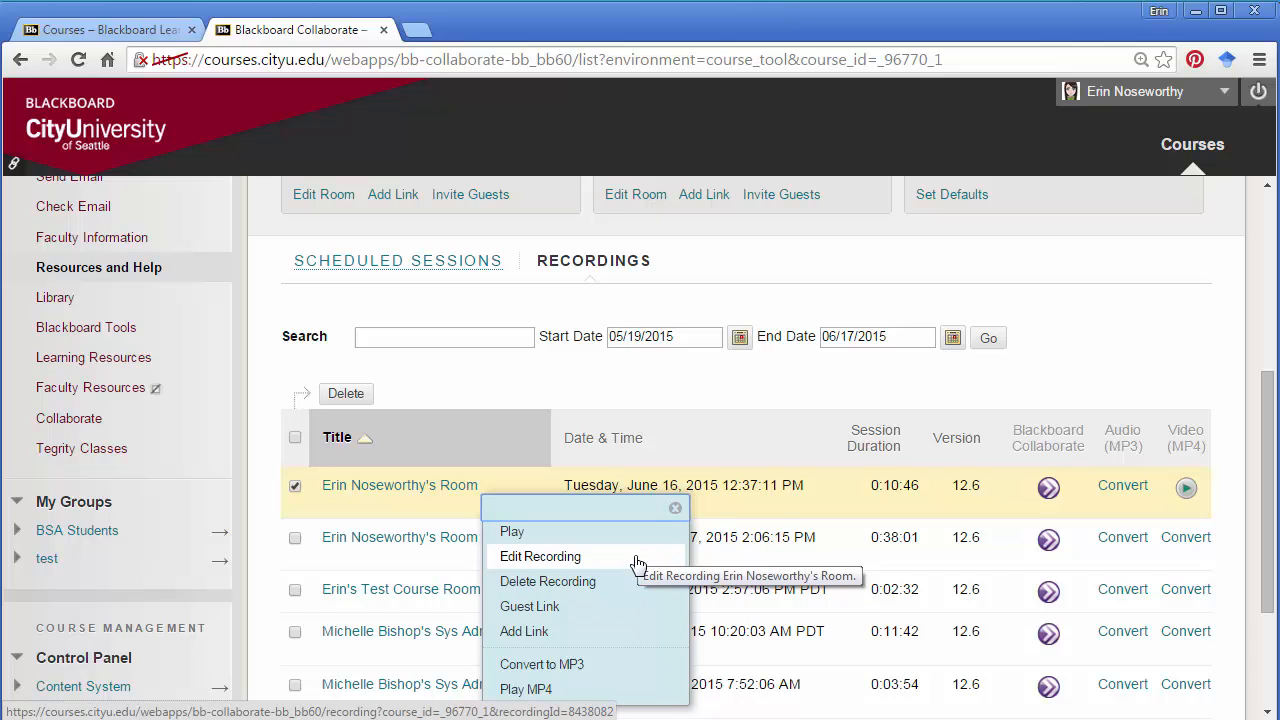
mouse_move(583, 570)
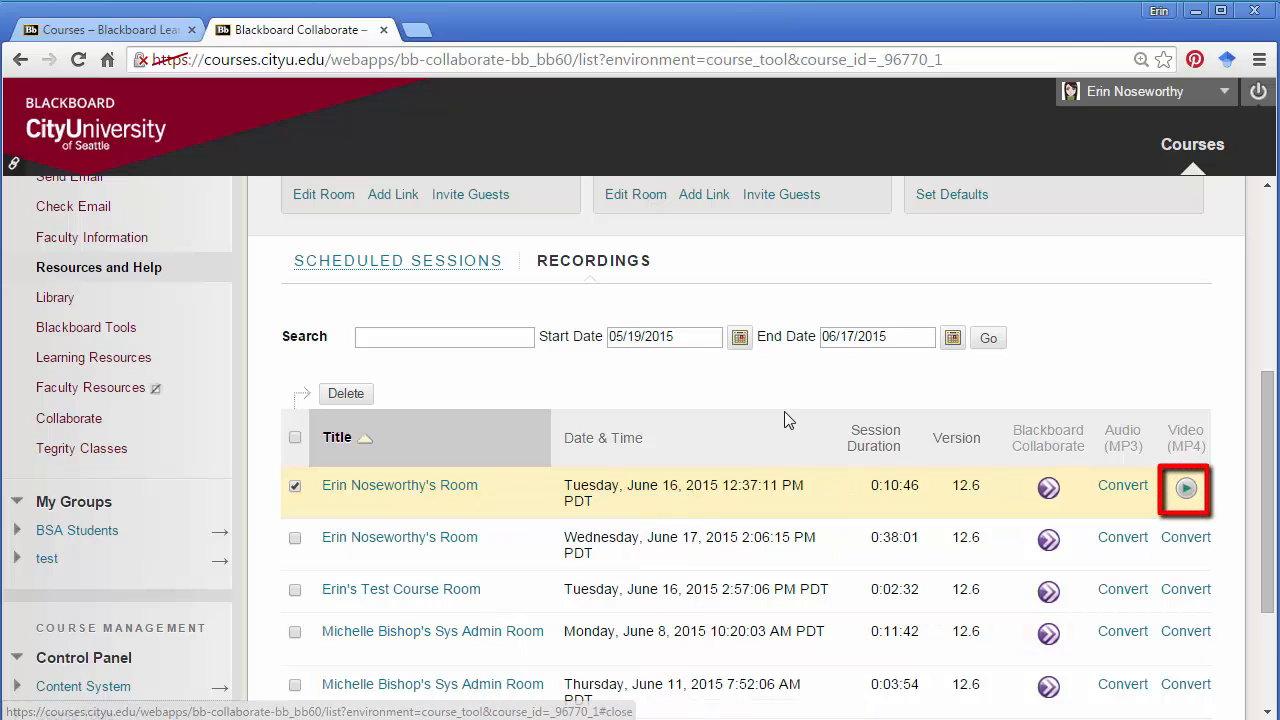
mouse_move(789, 418)
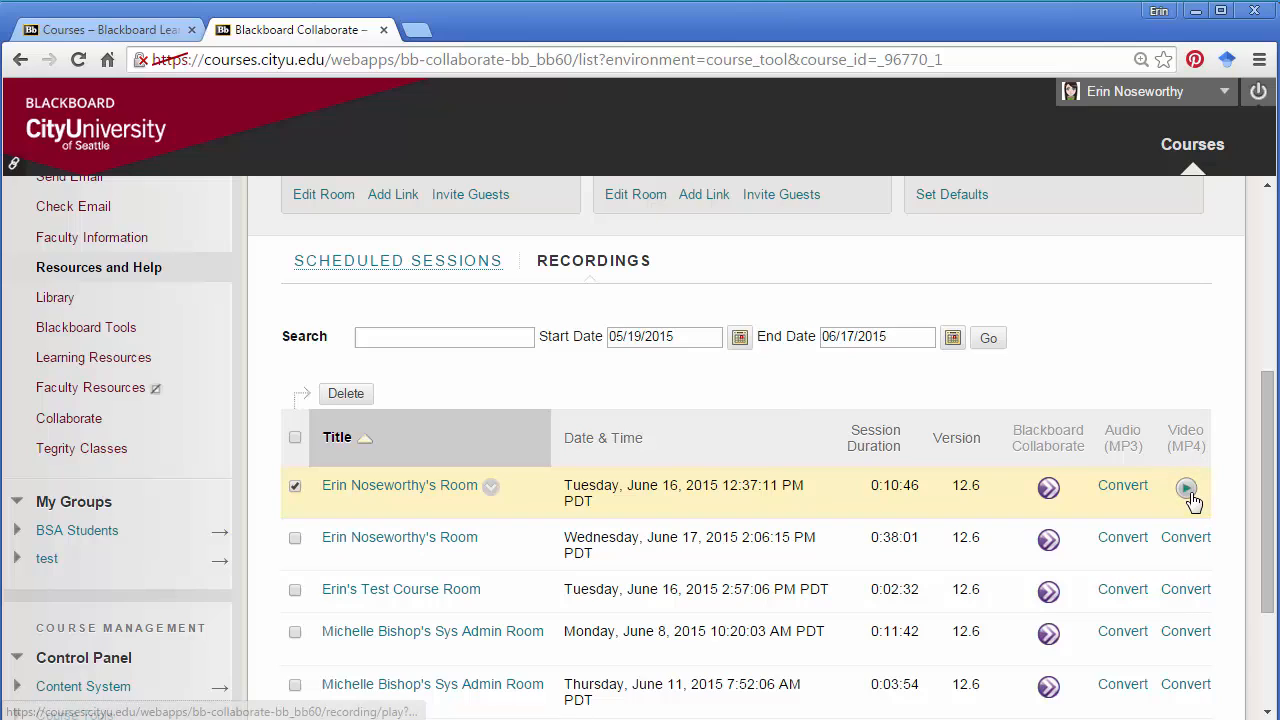
mouse_move(1187, 487)
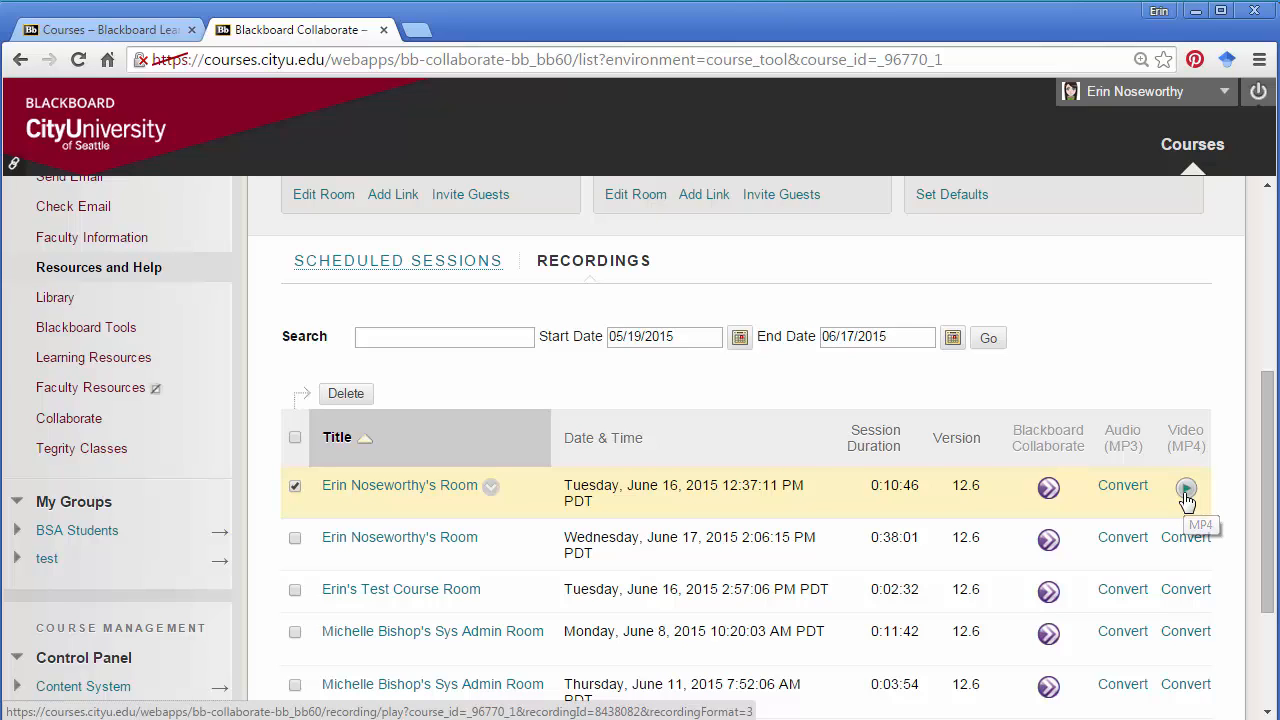
- Start playing the June 16 recording from the Video (MP4) column
left_click(1185, 486)
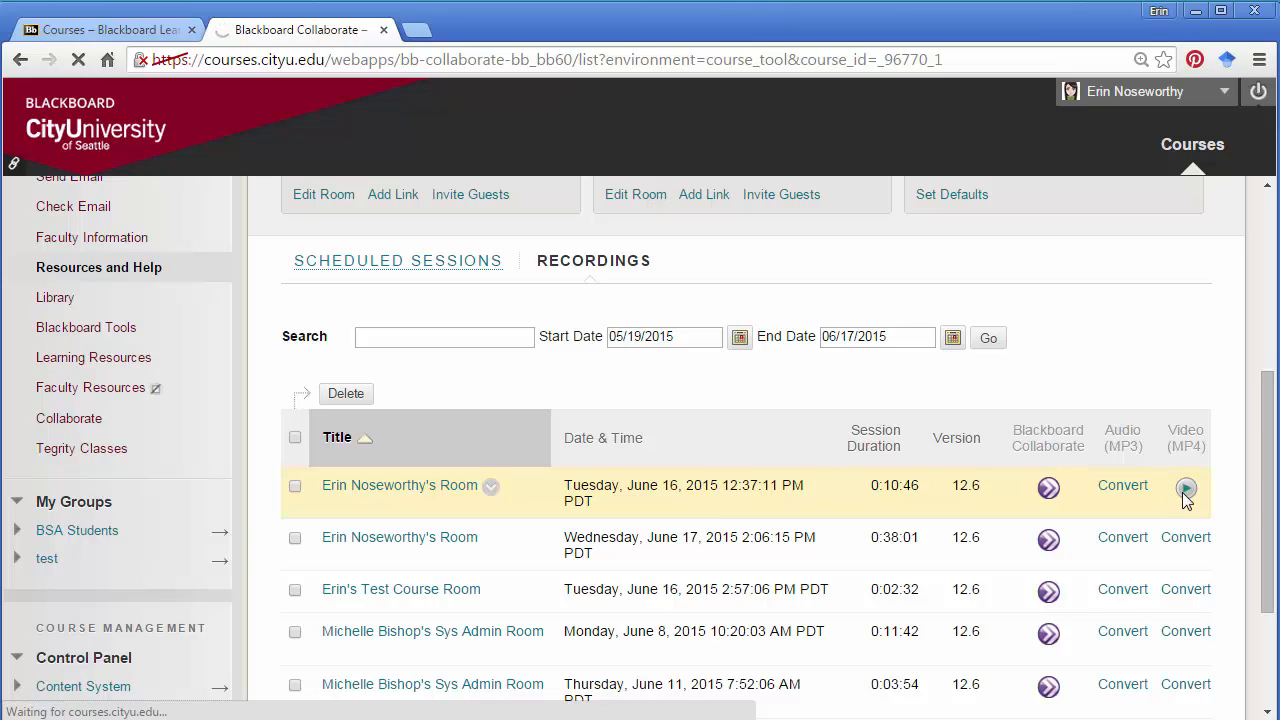
- Open the June 16 recording's MP4 video page with its player and Download button
left_click(1185, 488)
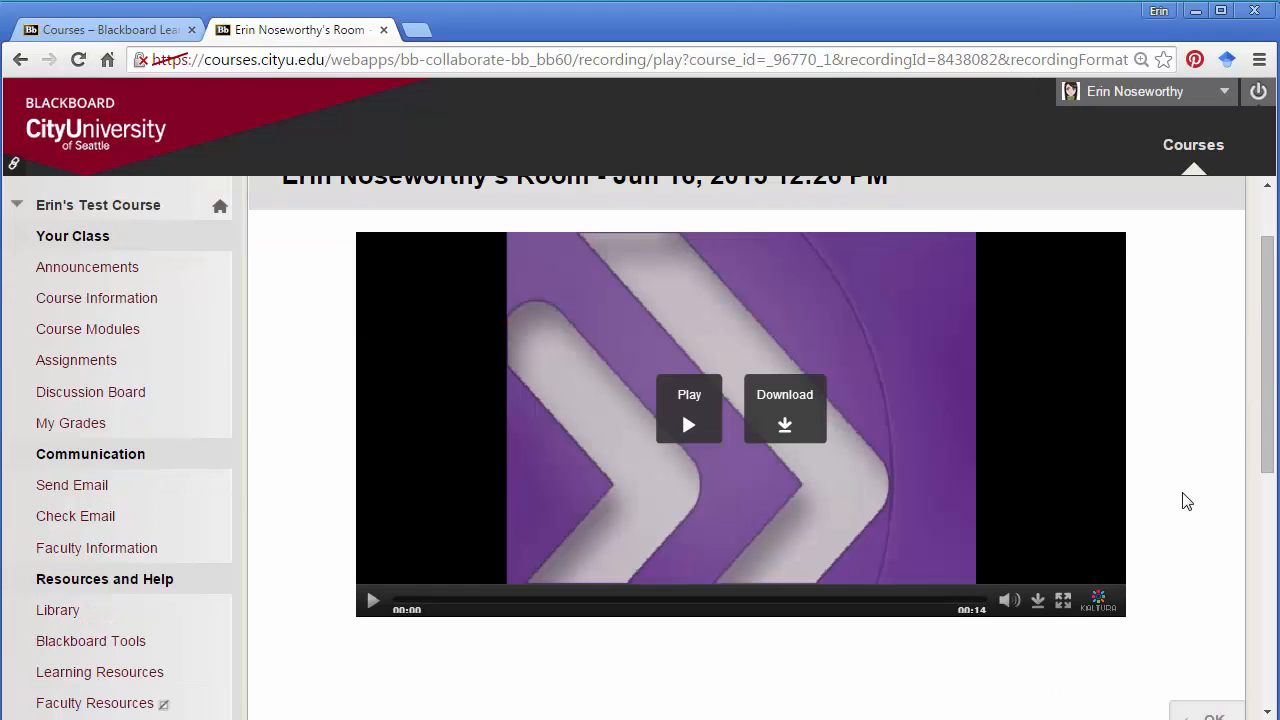
mouse_move(785, 430)
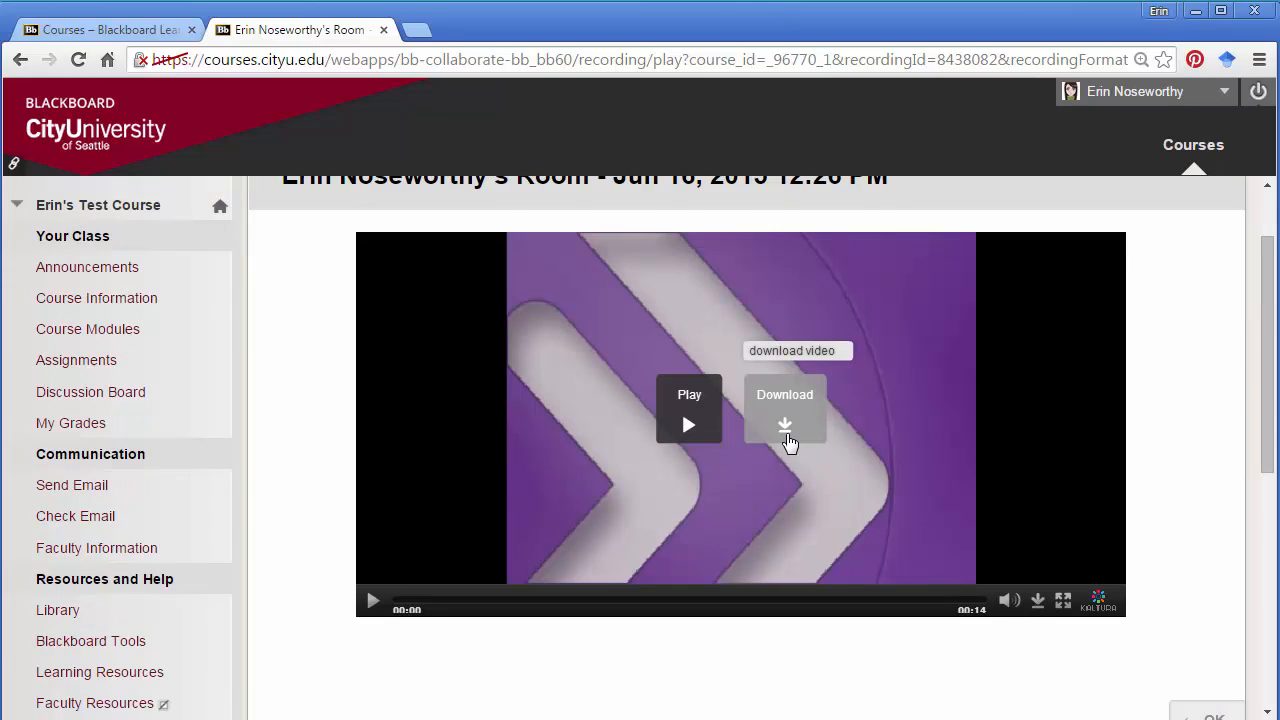